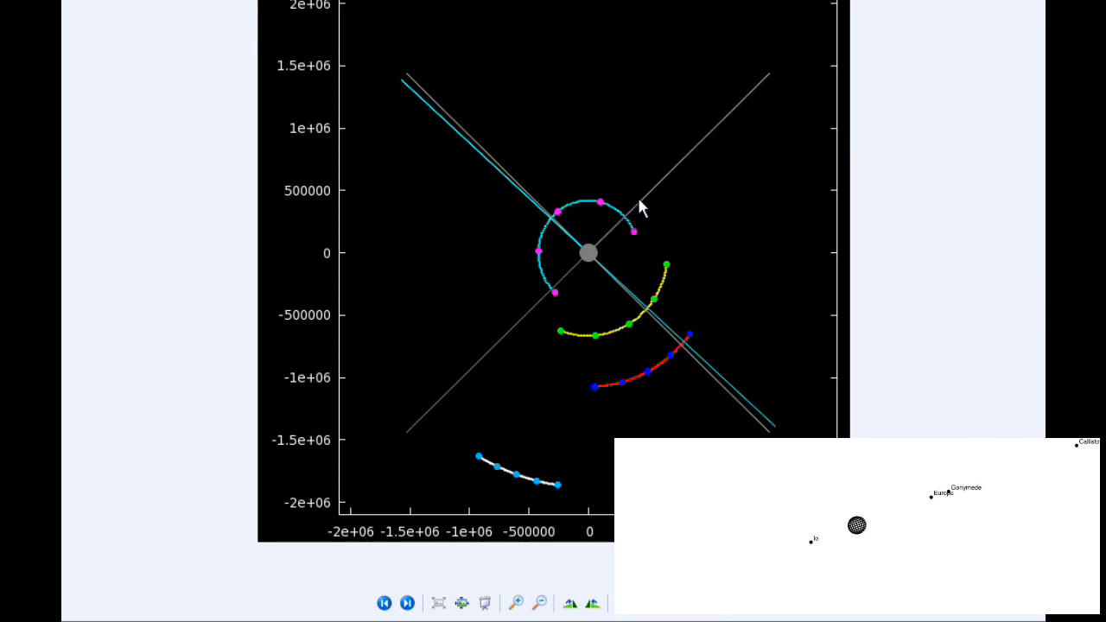
{"action": "mouse_move", "coordinate": [559, 339]}
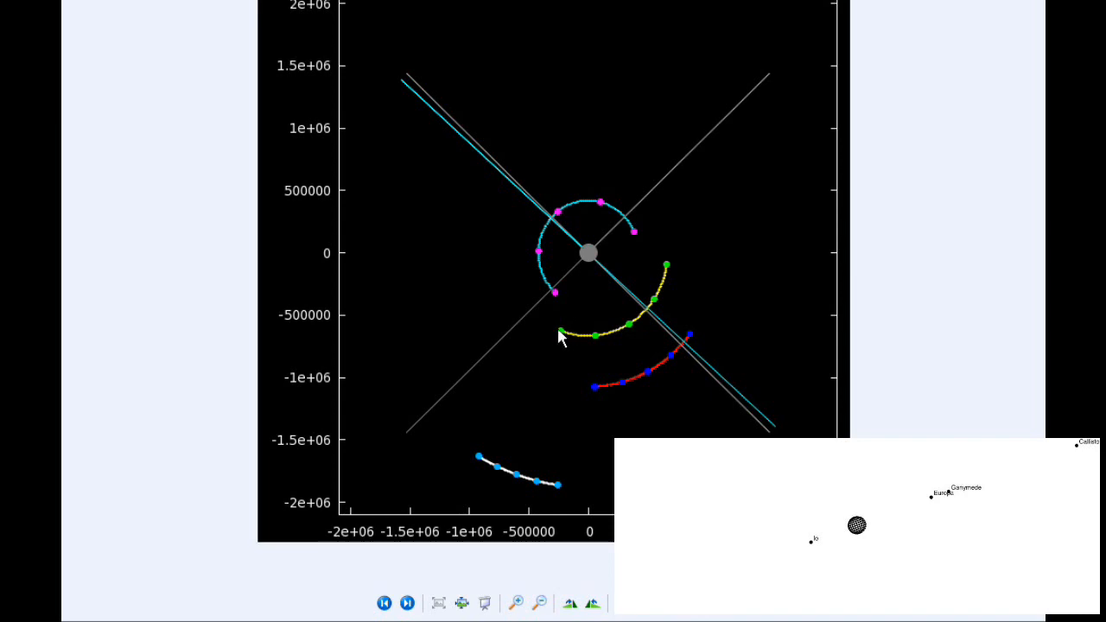
{"action": "mouse_move", "coordinate": [639, 325]}
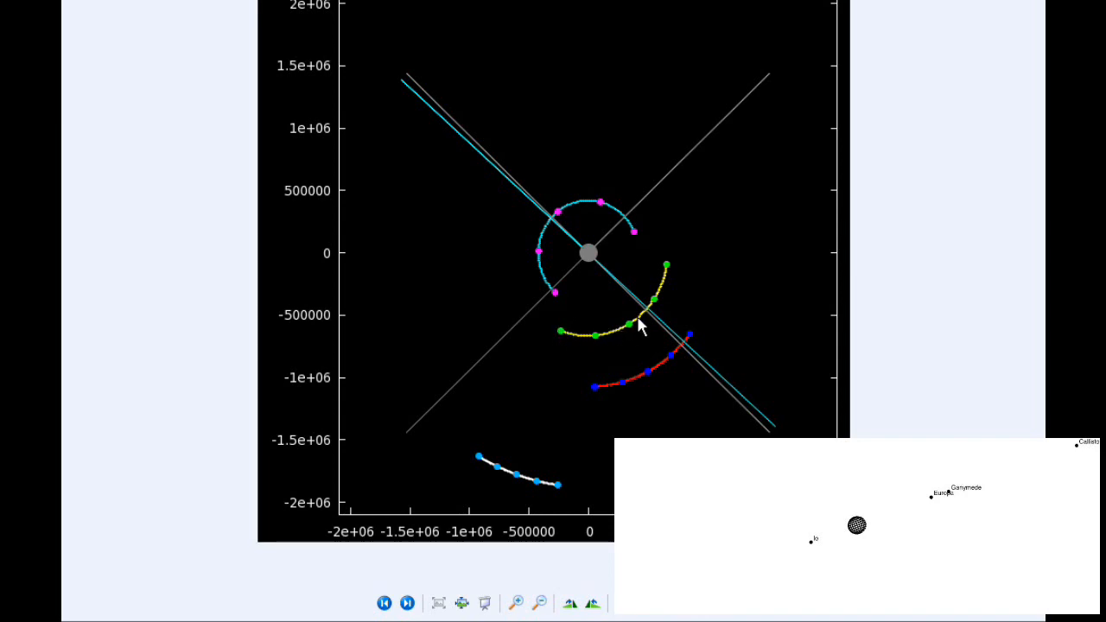
{"action": "mouse_move", "coordinate": [596, 342]}
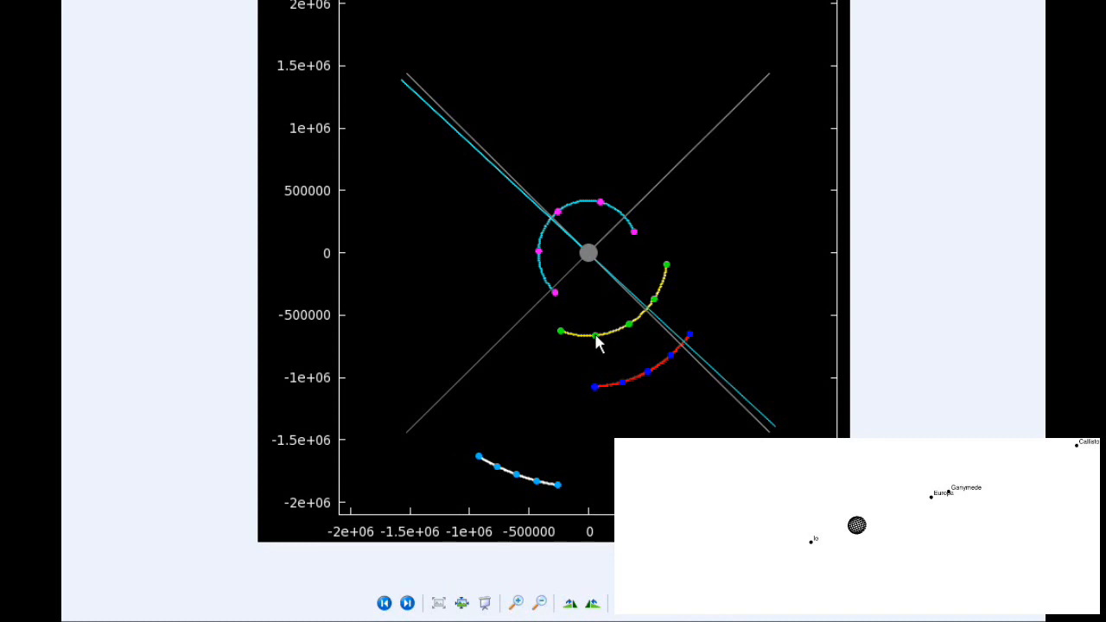
{"action": "mouse_move", "coordinate": [602, 391]}
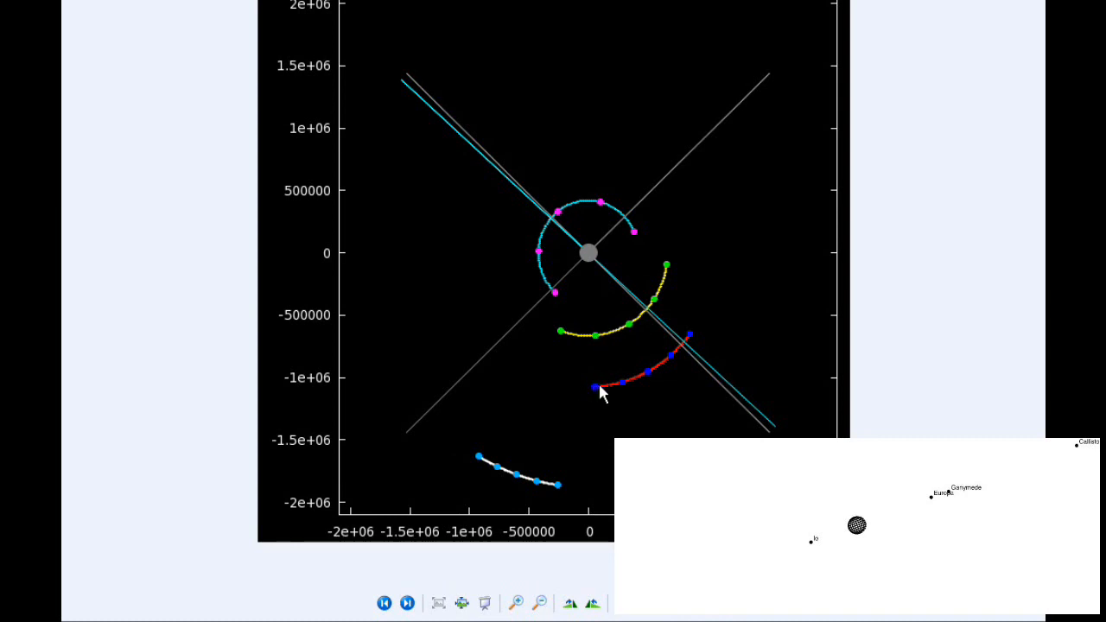
{"action": "mouse_move", "coordinate": [602, 384]}
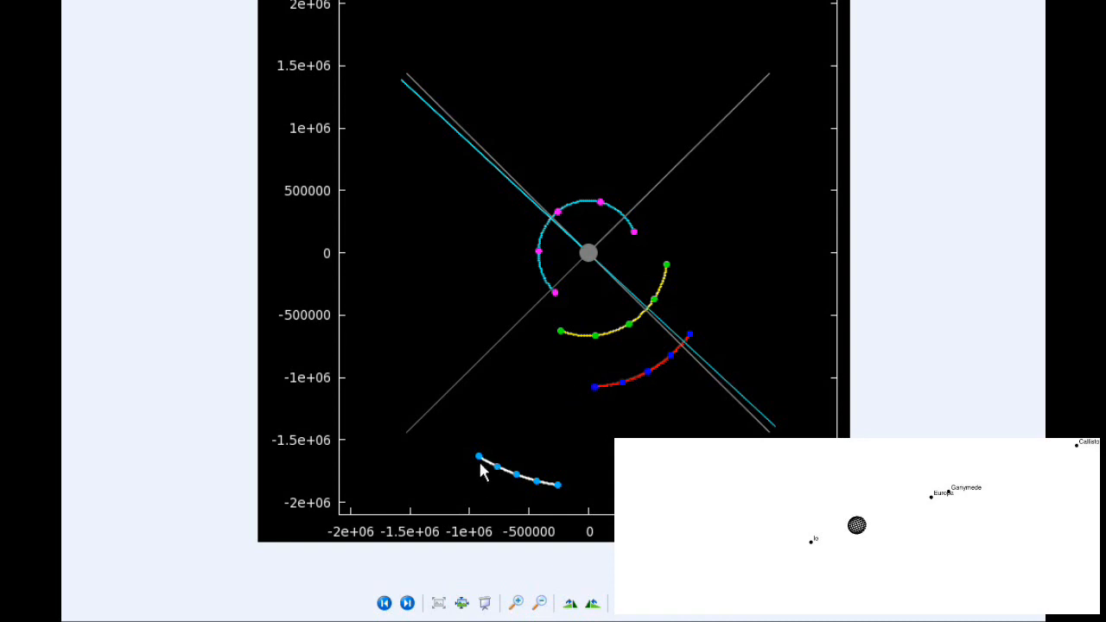
{"action": "mouse_move", "coordinate": [556, 490]}
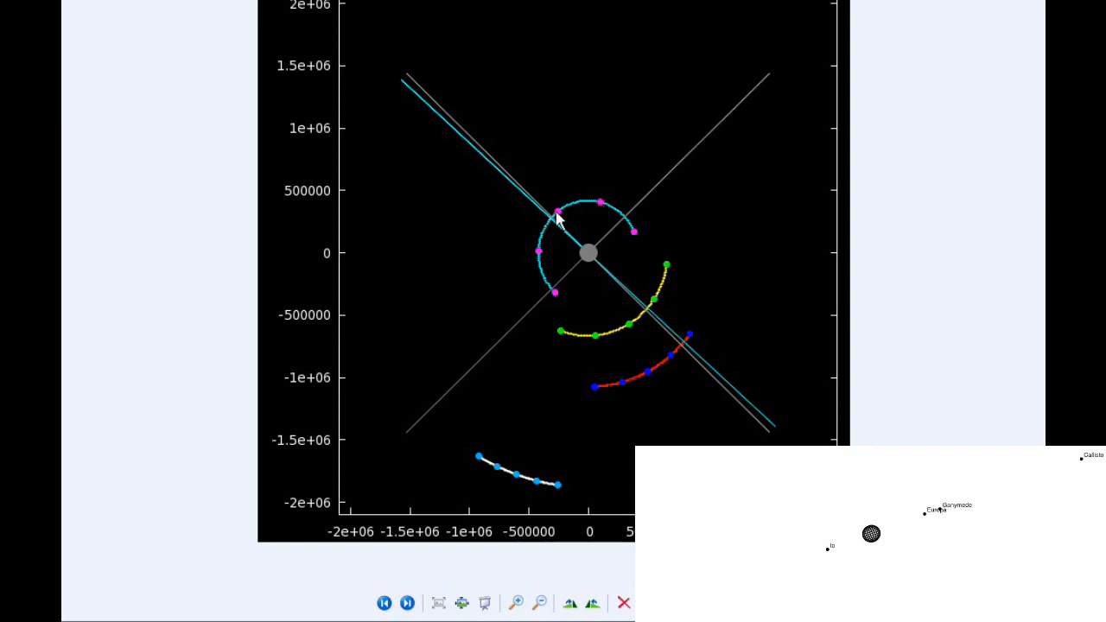
{"action": "mouse_move", "coordinate": [598, 344]}
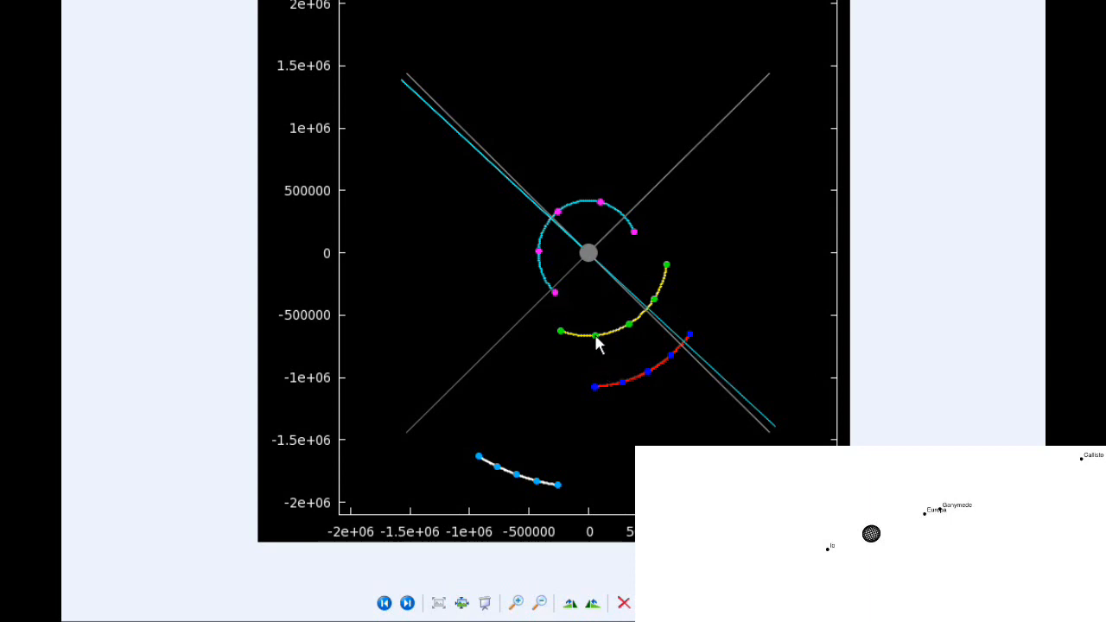
{"action": "mouse_move", "coordinate": [625, 361]}
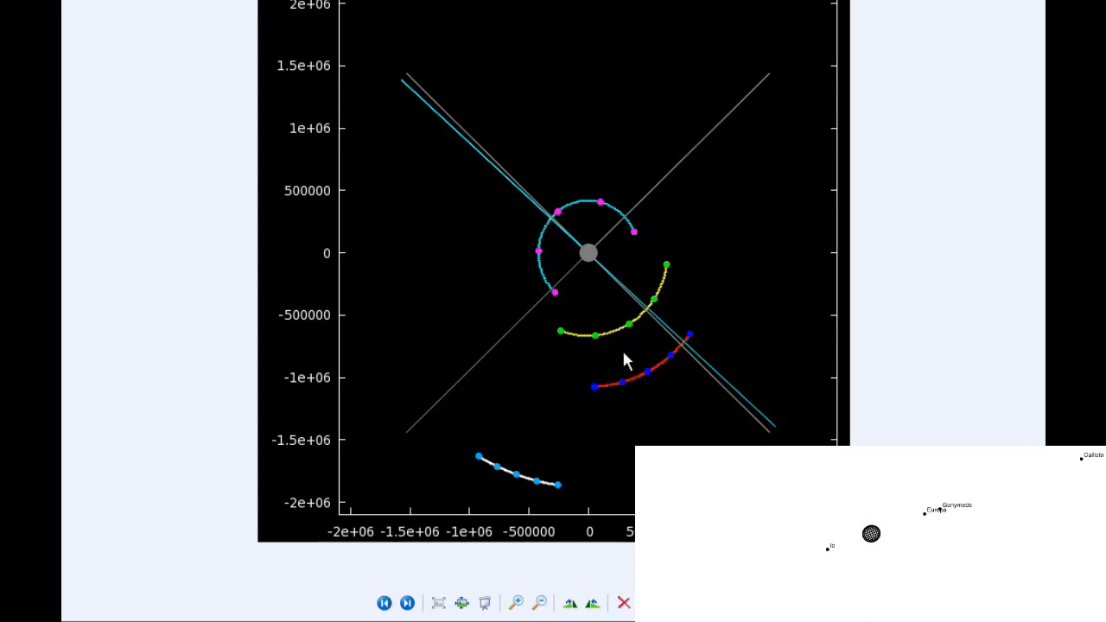
{"action": "mouse_move", "coordinate": [595, 491]}
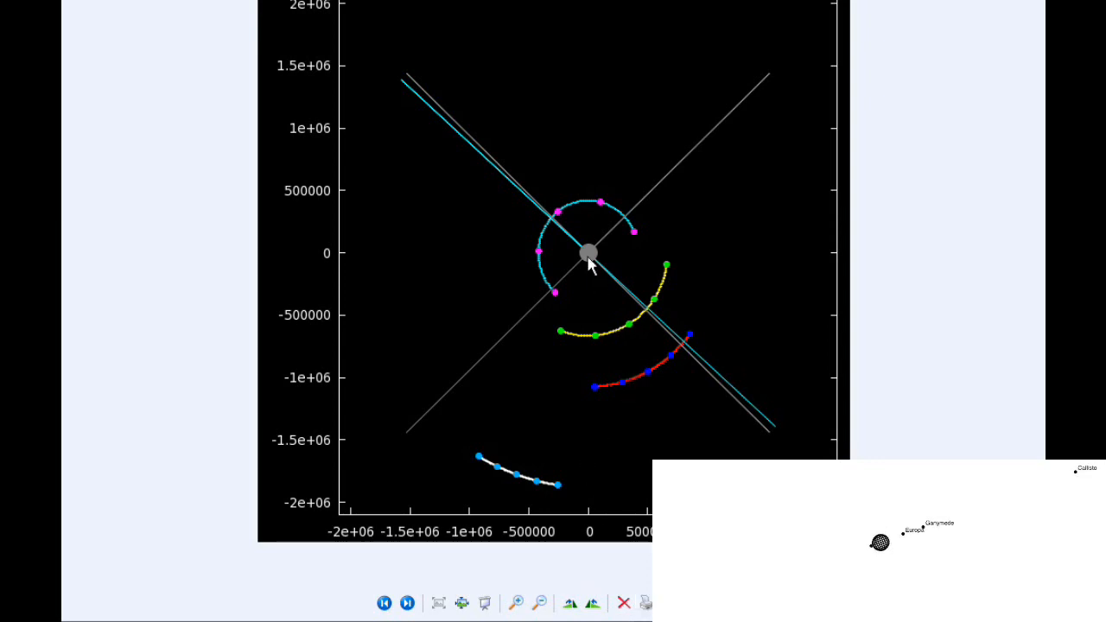
{"action": "mouse_move", "coordinate": [560, 216]}
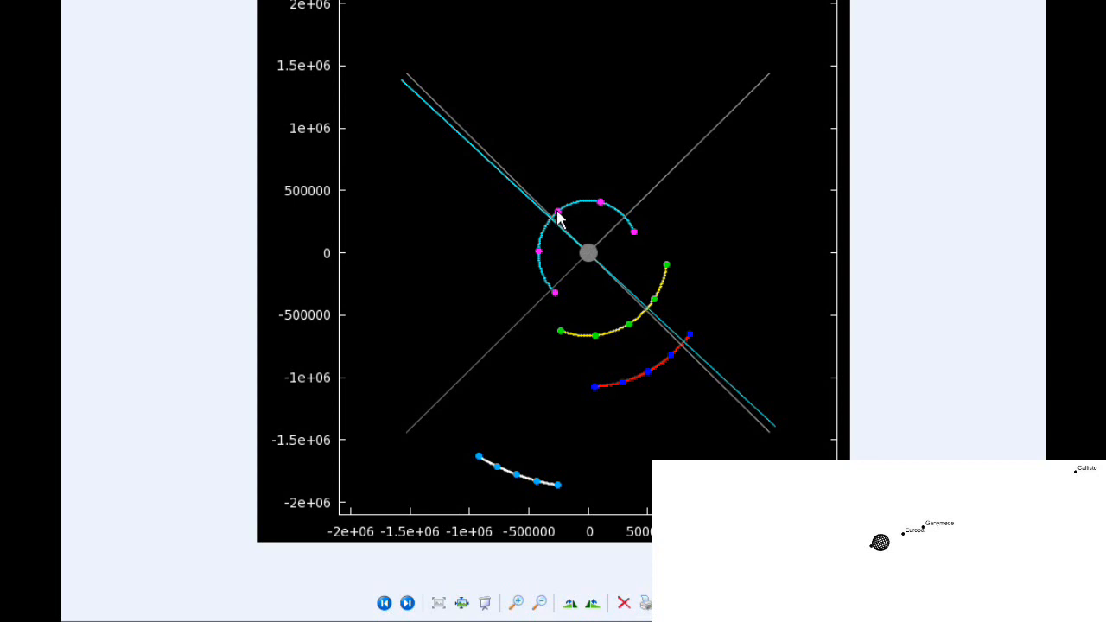
{"action": "mouse_move", "coordinate": [550, 225]}
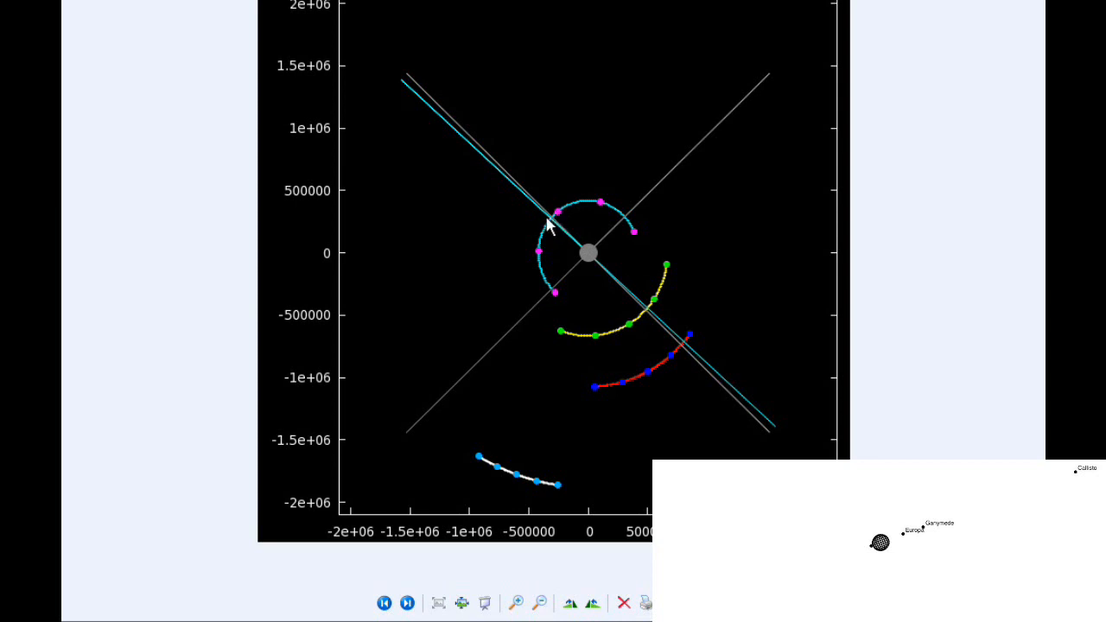
{"action": "mouse_move", "coordinate": [553, 221]}
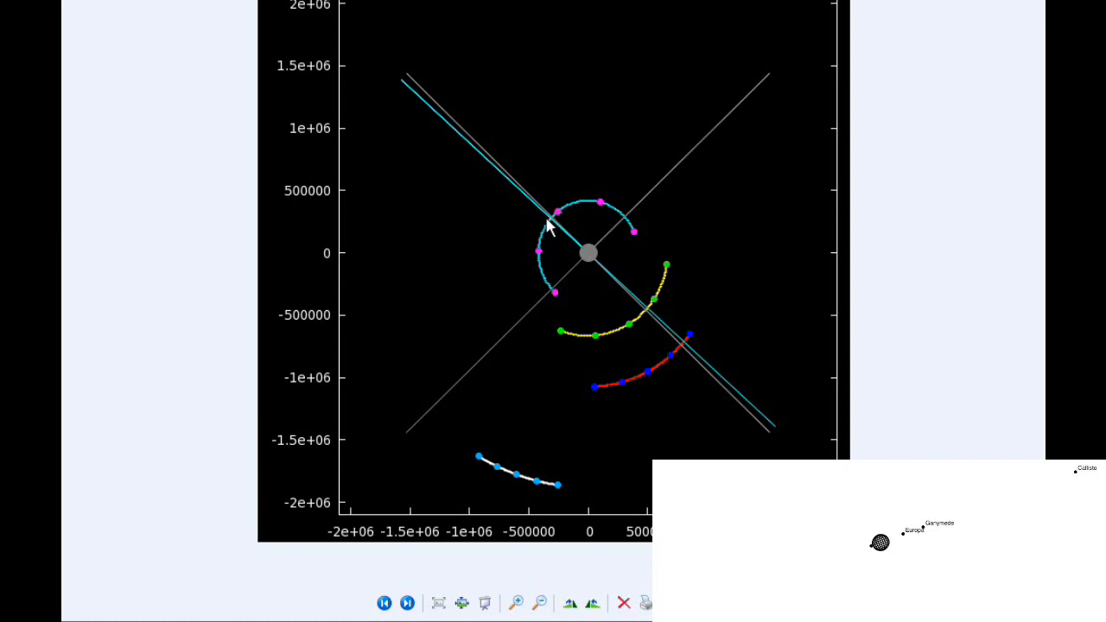
{"action": "mouse_move", "coordinate": [539, 295]}
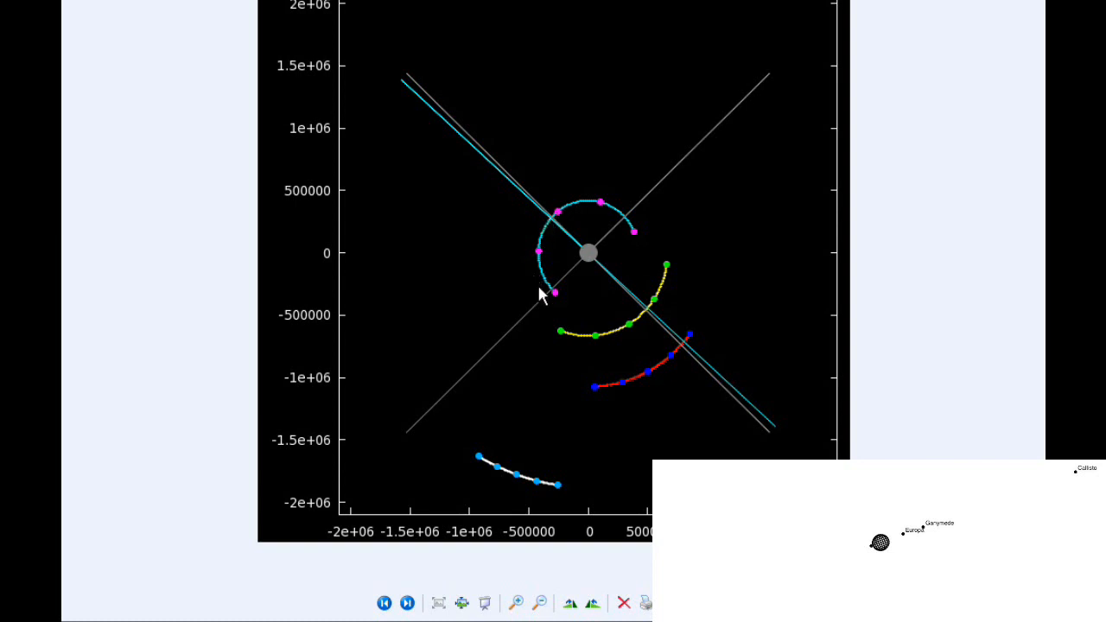
{"action": "mouse_move", "coordinate": [628, 332]}
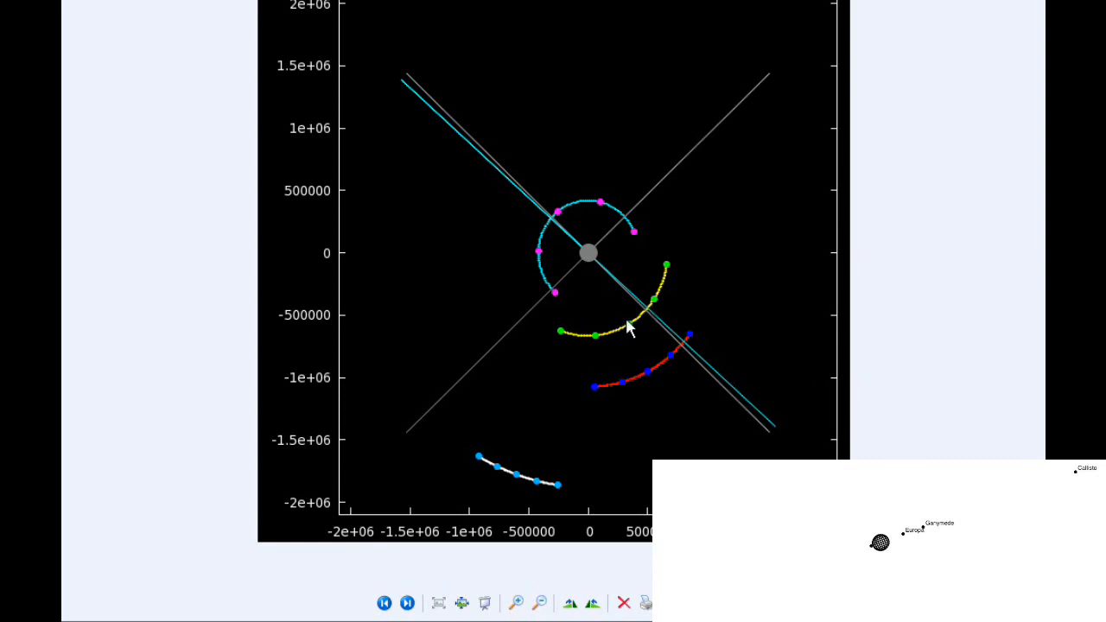
{"action": "mouse_move", "coordinate": [636, 328]}
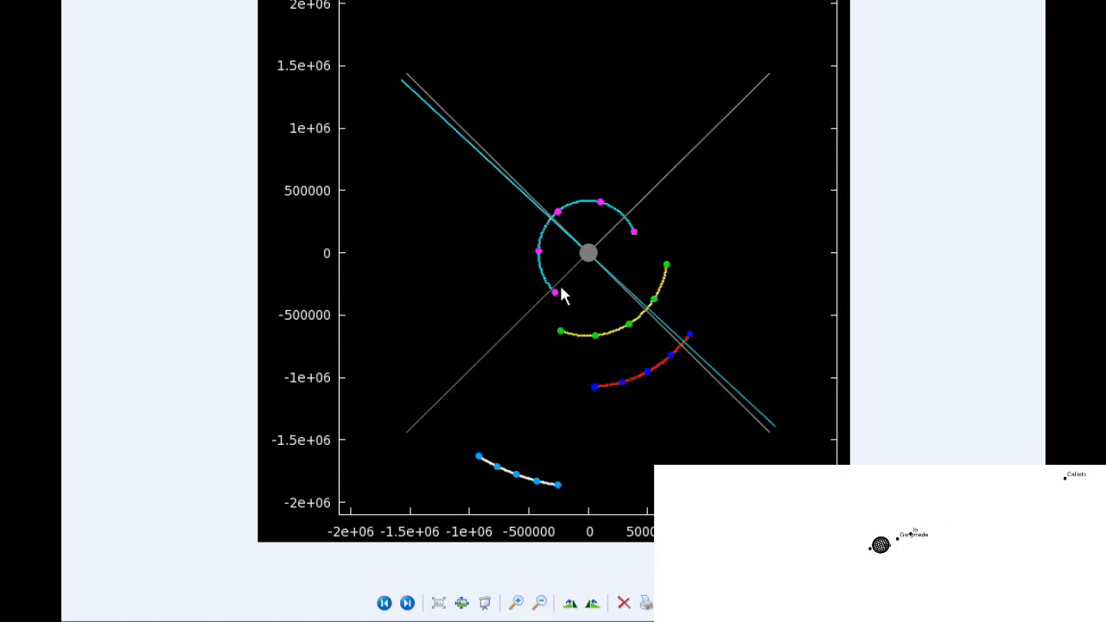
{"action": "mouse_move", "coordinate": [552, 263]}
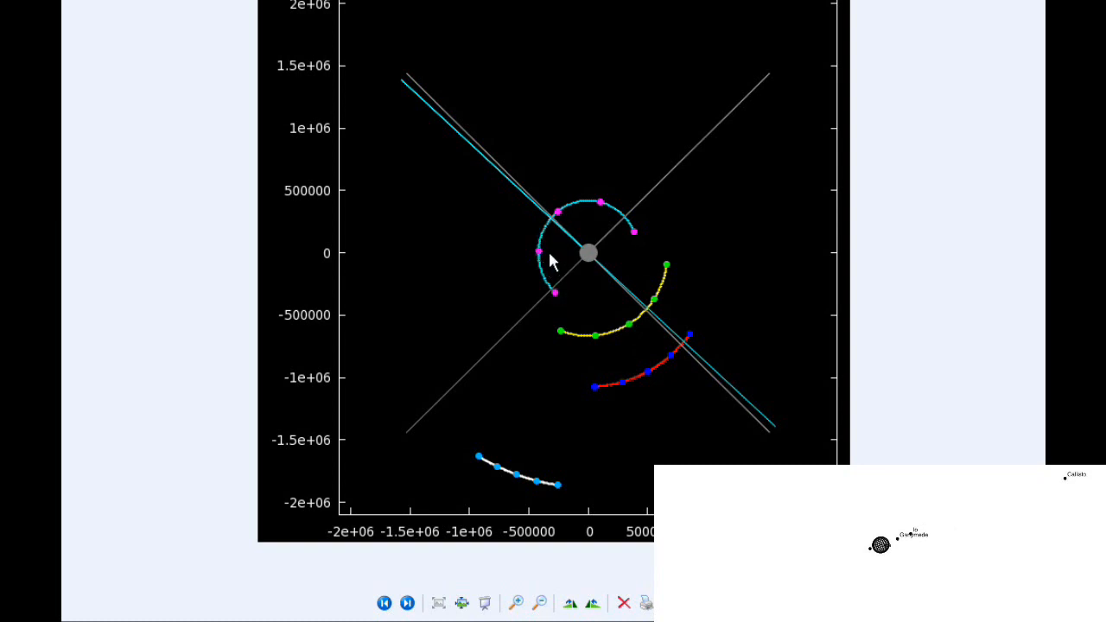
{"action": "mouse_move", "coordinate": [543, 263]}
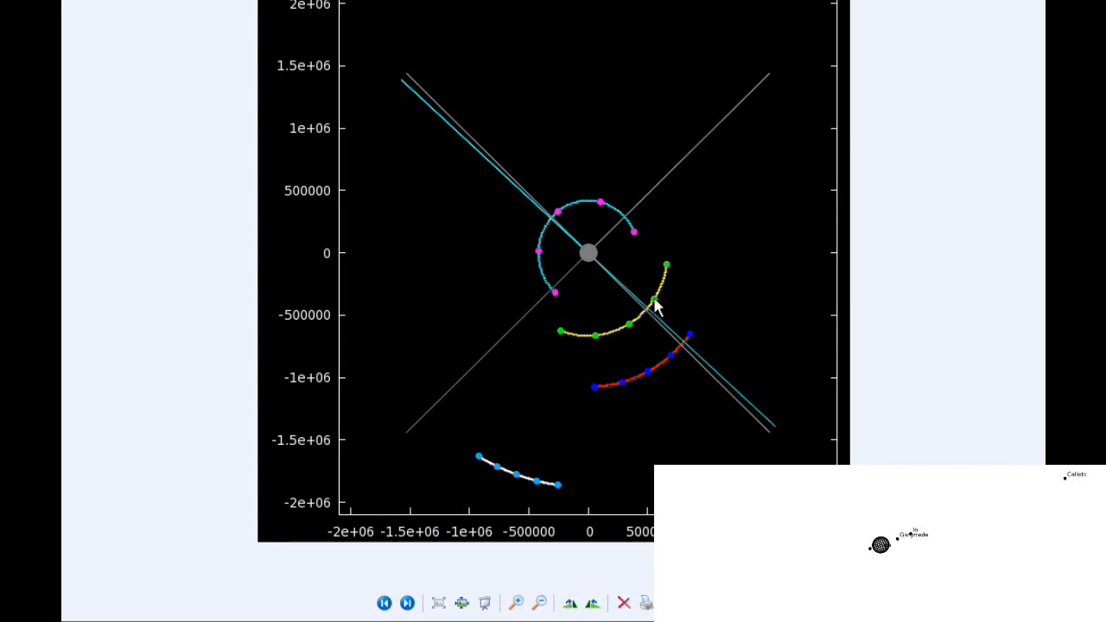
{"action": "mouse_move", "coordinate": [683, 380]}
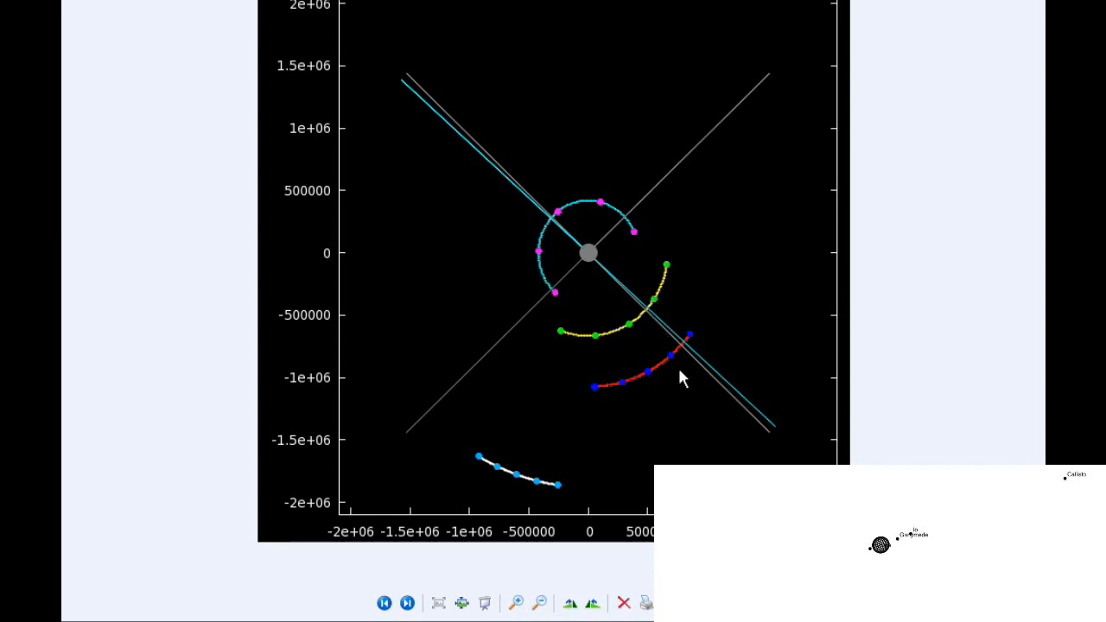
{"action": "mouse_move", "coordinate": [674, 362]}
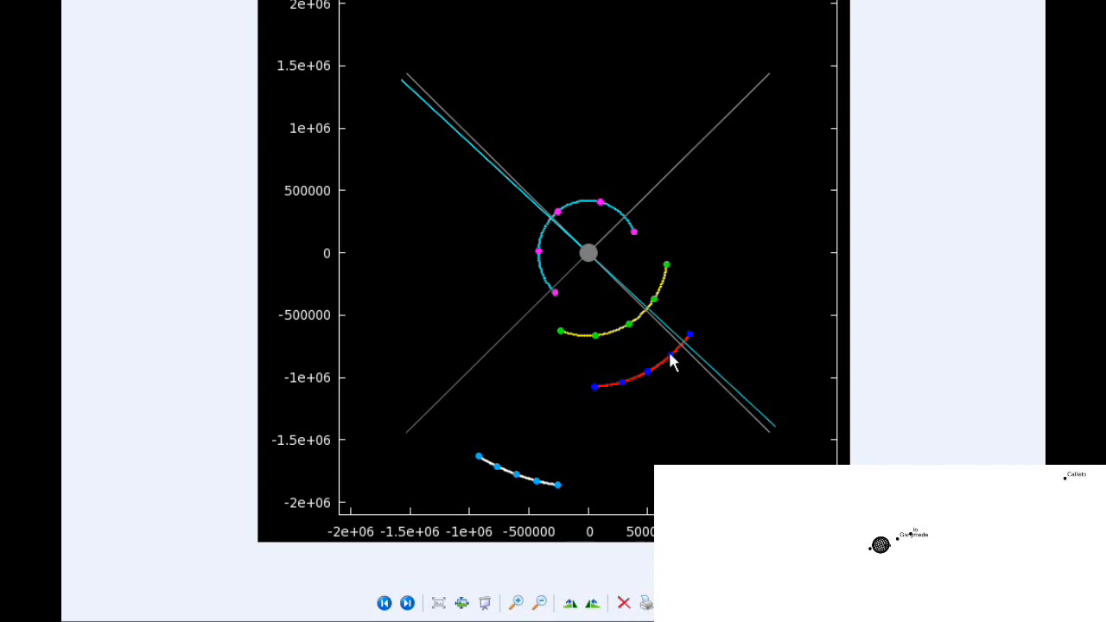
{"action": "mouse_move", "coordinate": [672, 349]}
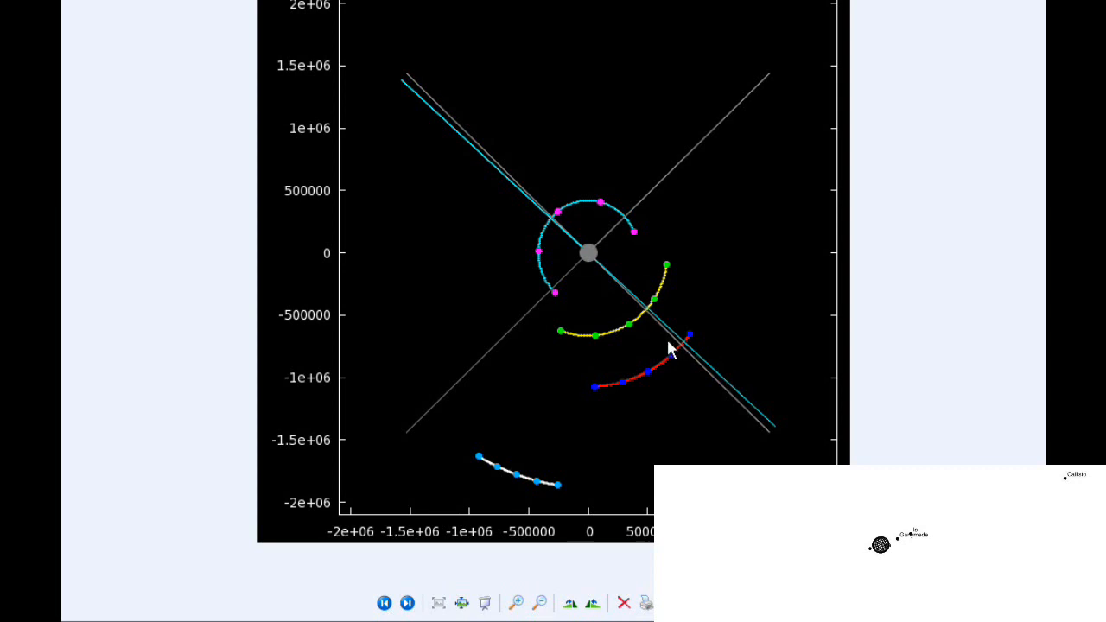
{"action": "mouse_move", "coordinate": [594, 280]}
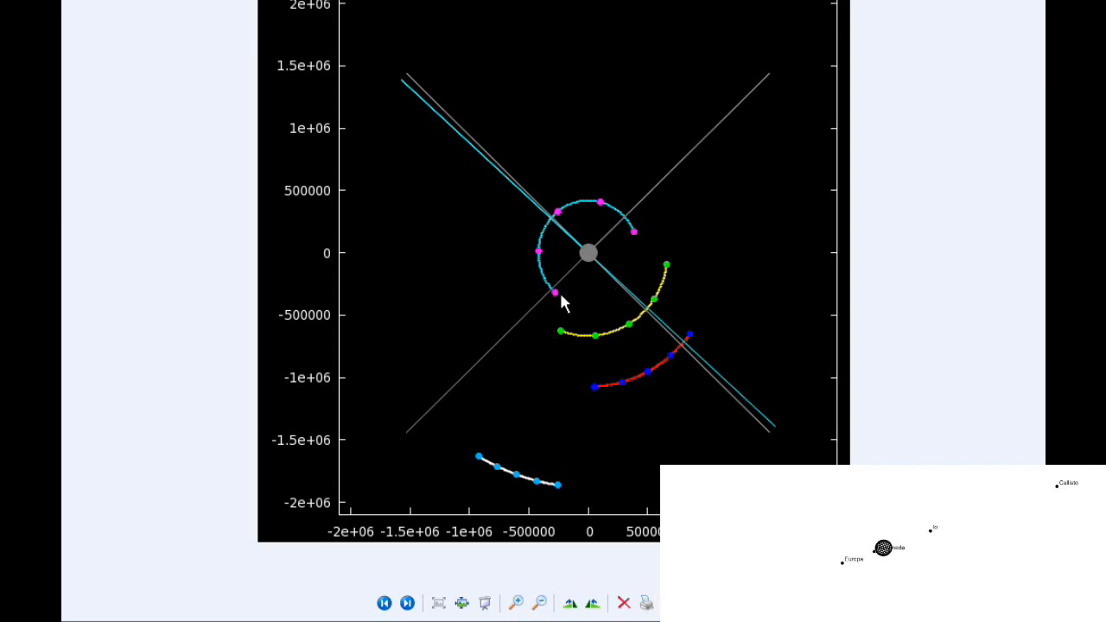
{"action": "mouse_move", "coordinate": [556, 297]}
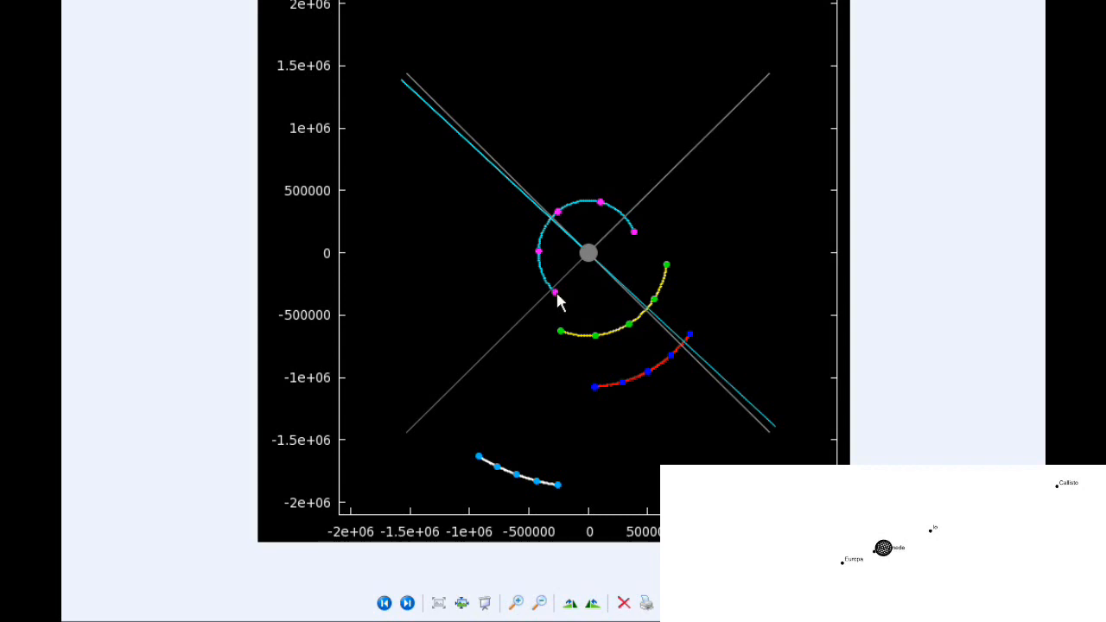
{"action": "mouse_move", "coordinate": [580, 301]}
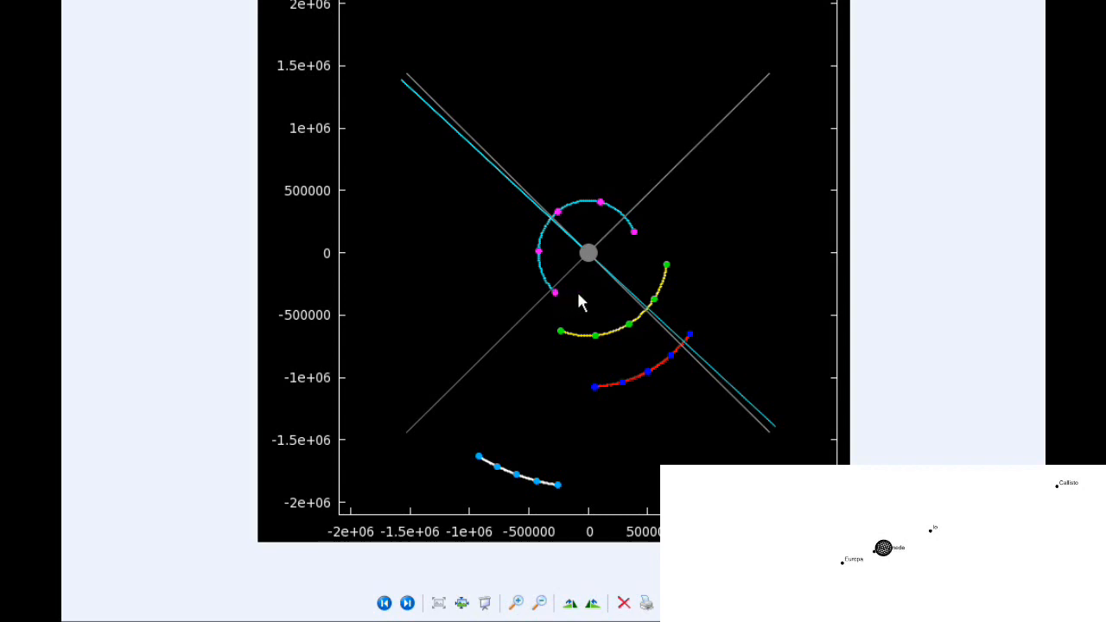
{"action": "mouse_move", "coordinate": [672, 278]}
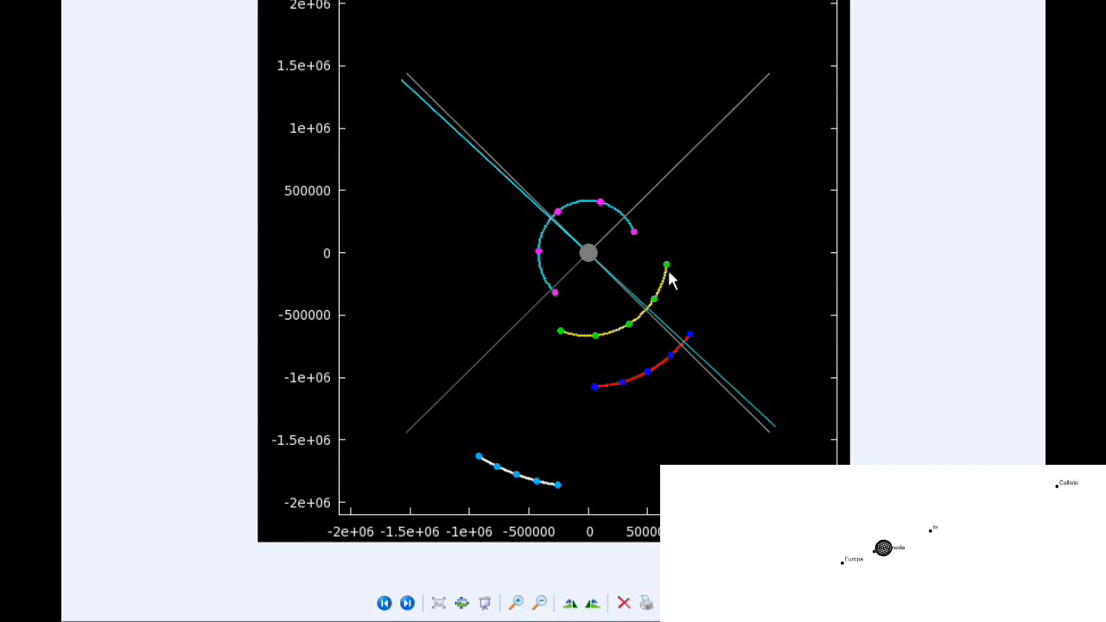
{"action": "mouse_move", "coordinate": [677, 291]}
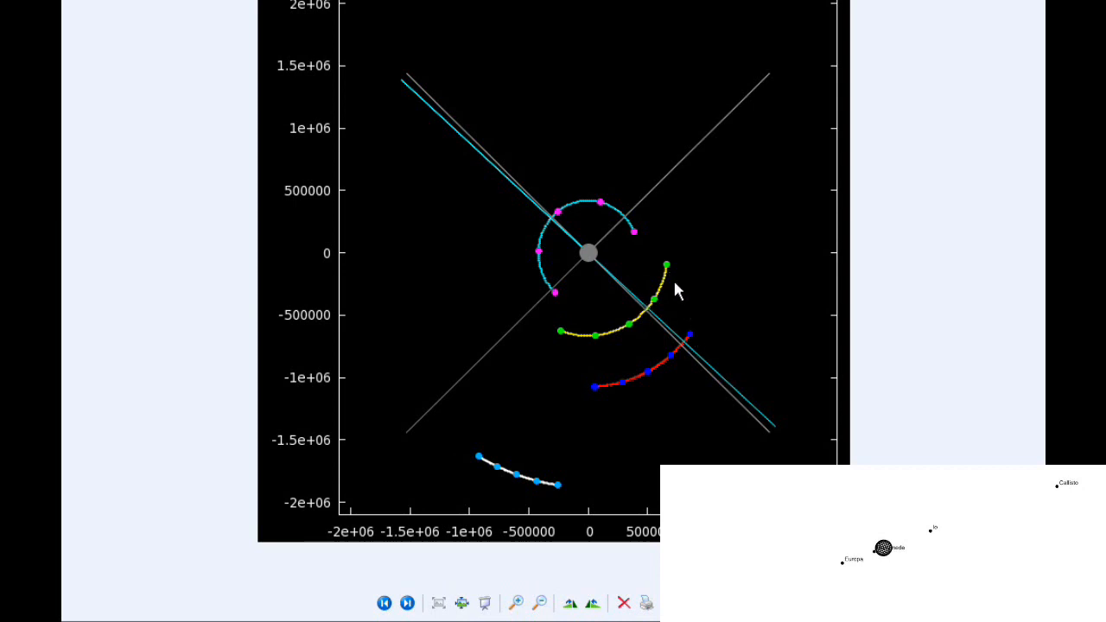
{"action": "mouse_move", "coordinate": [691, 343]}
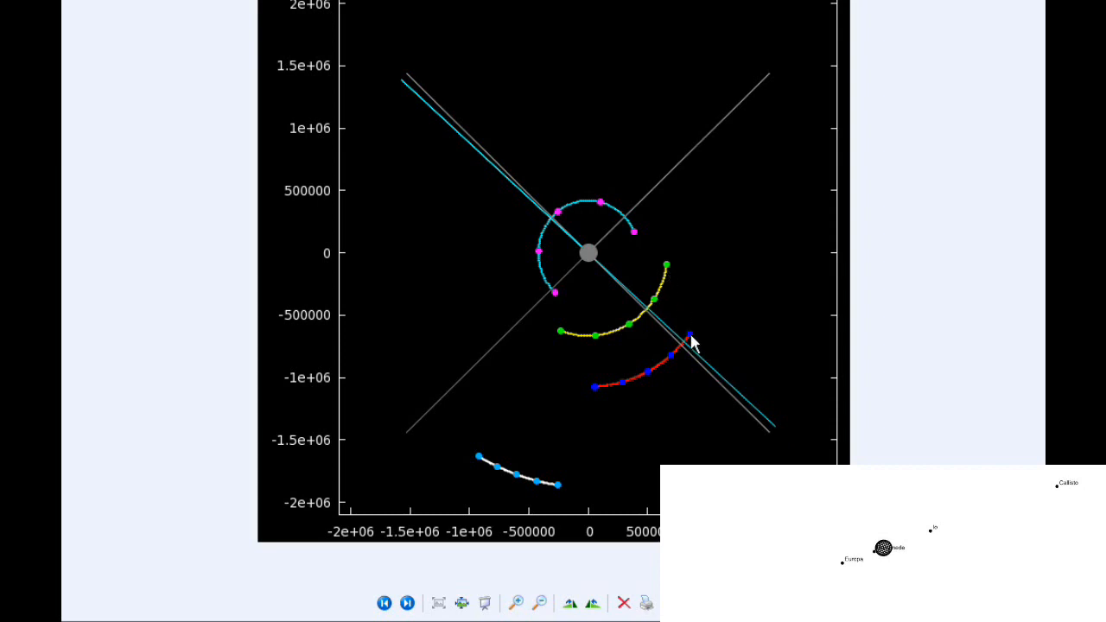
{"action": "mouse_move", "coordinate": [667, 276]}
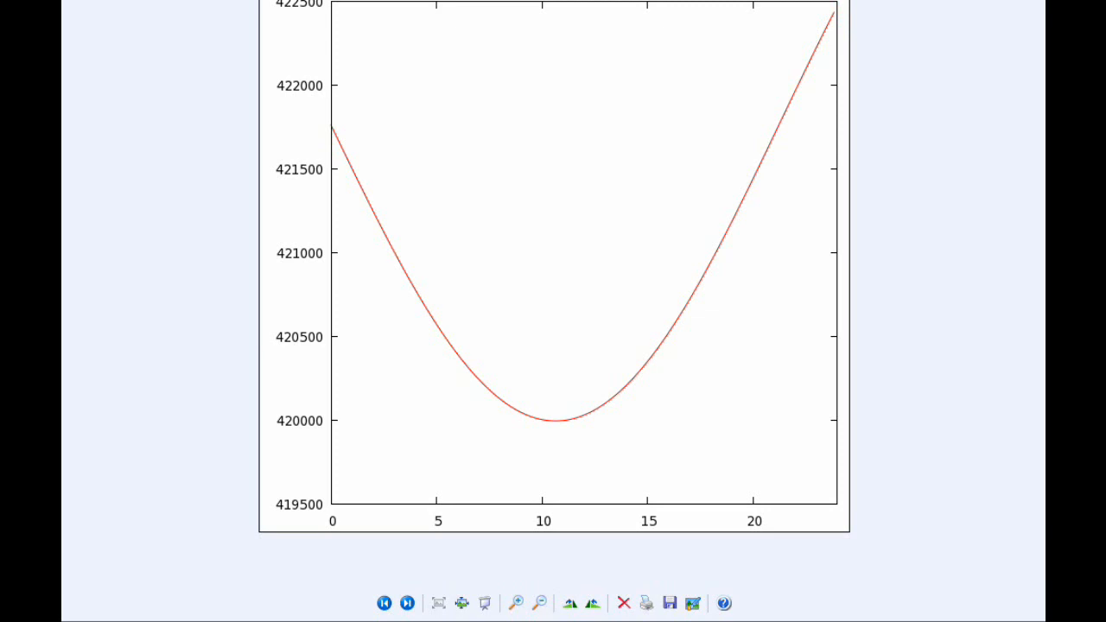
{"action": "mouse_move", "coordinate": [372, 76]}
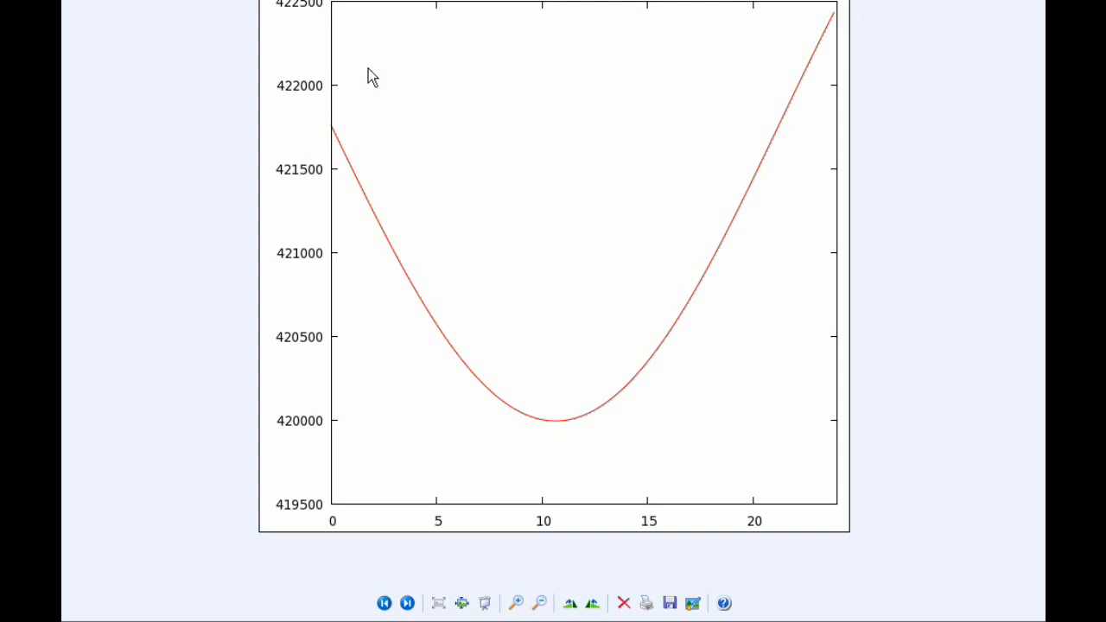
{"action": "mouse_move", "coordinate": [342, 47]}
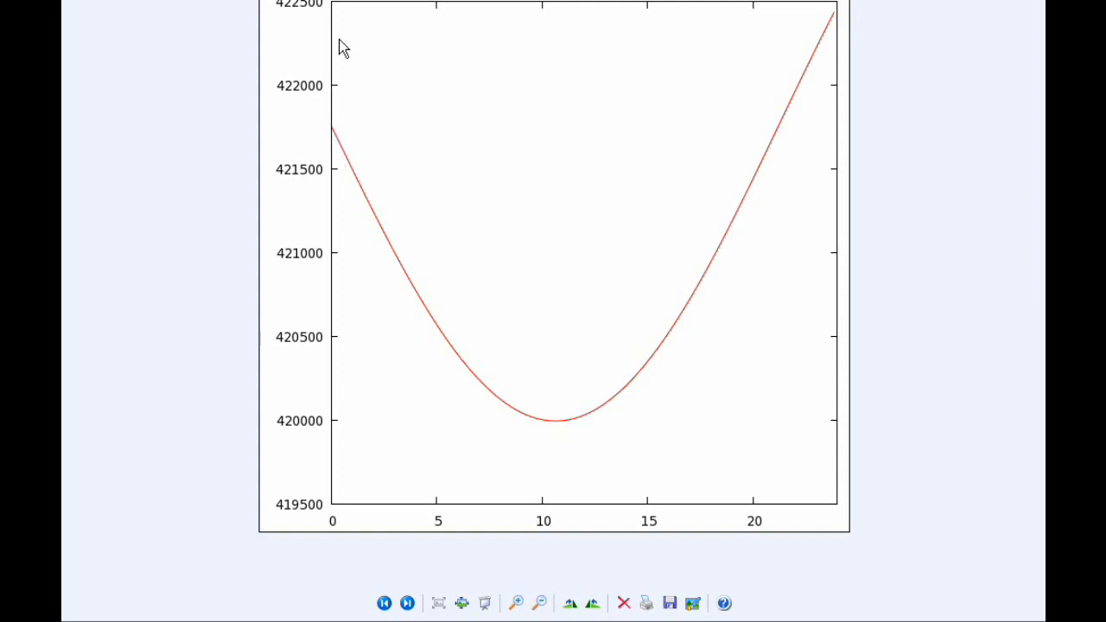
{"action": "mouse_move", "coordinate": [335, 135]}
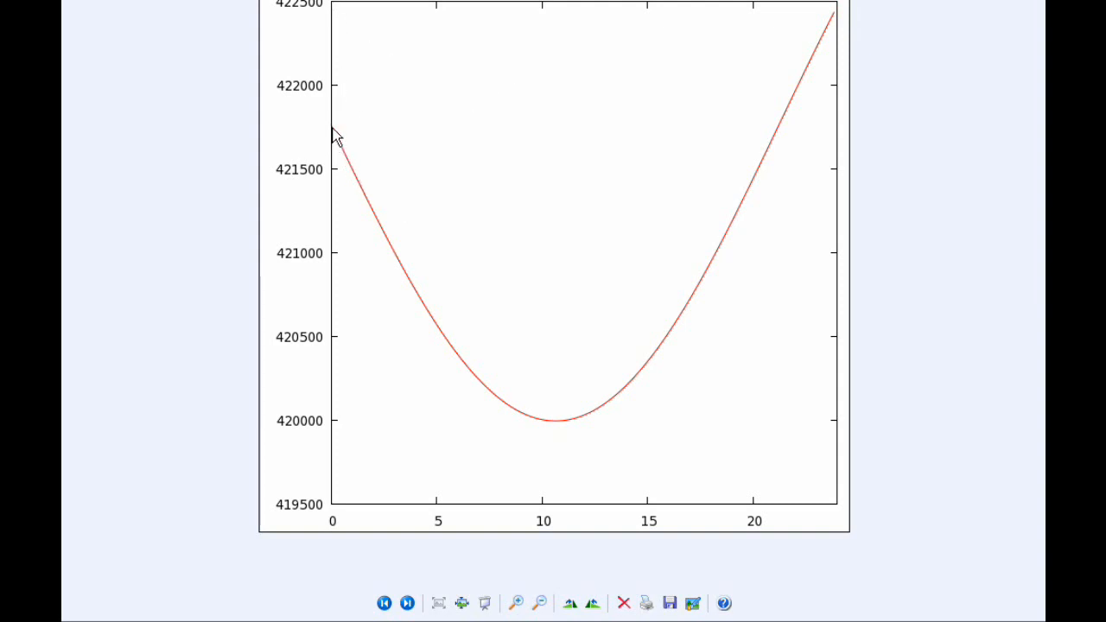
{"action": "mouse_move", "coordinate": [323, 231]}
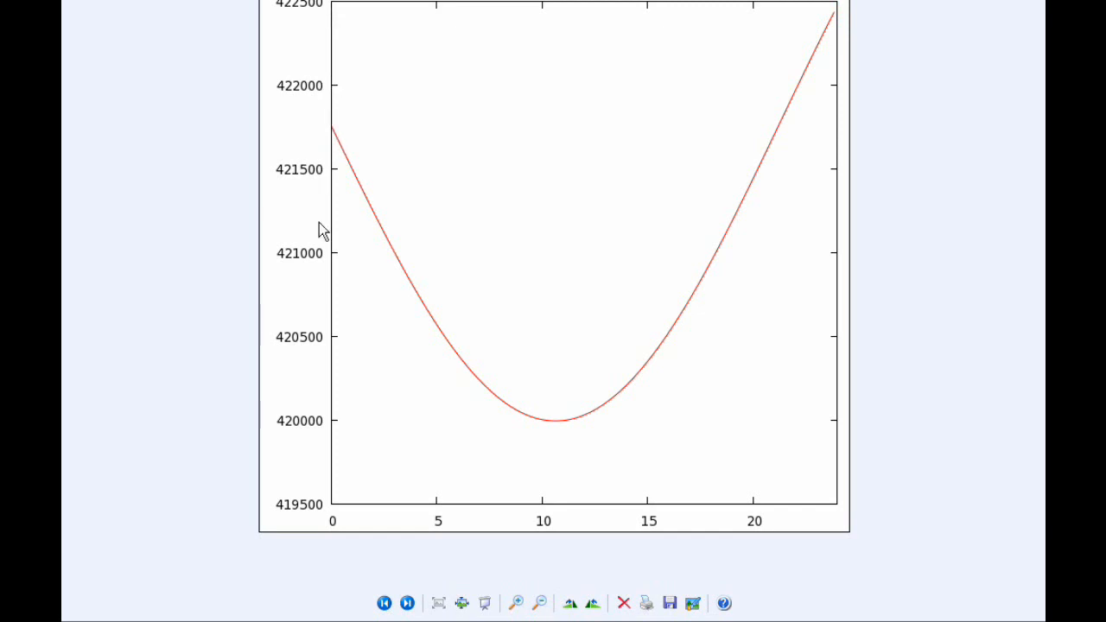
{"action": "mouse_move", "coordinate": [318, 422]}
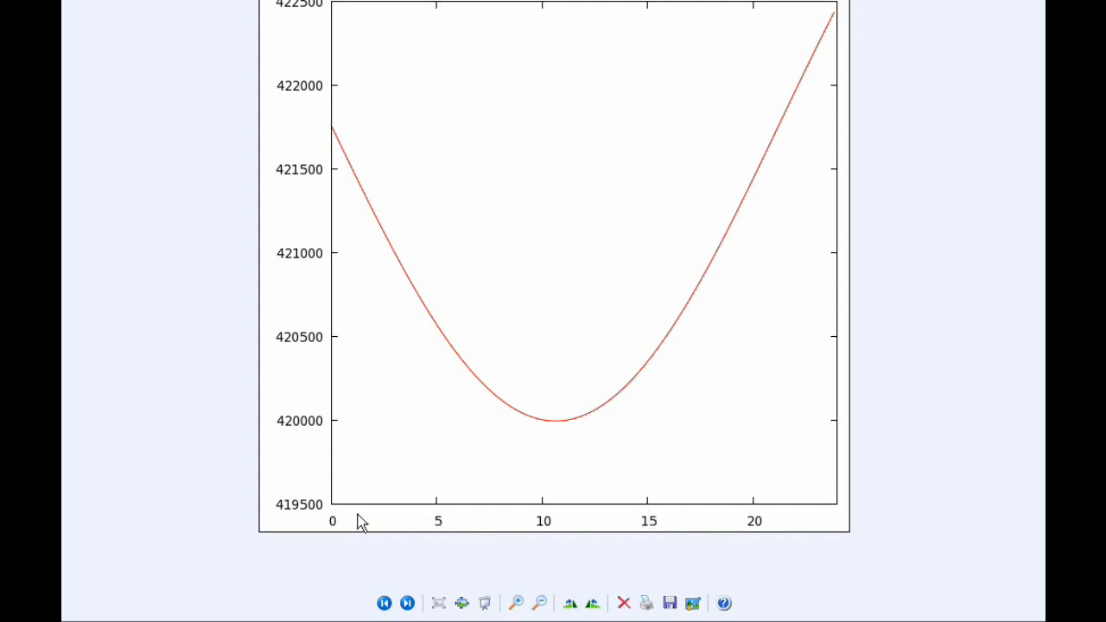
{"action": "mouse_move", "coordinate": [337, 138]}
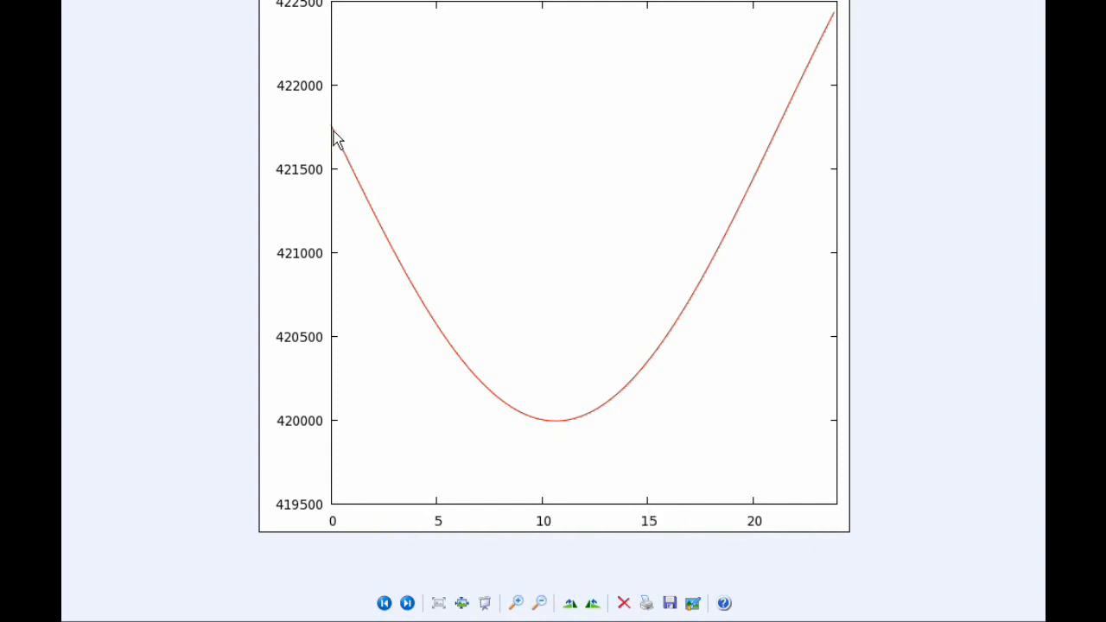
{"action": "mouse_move", "coordinate": [504, 422]}
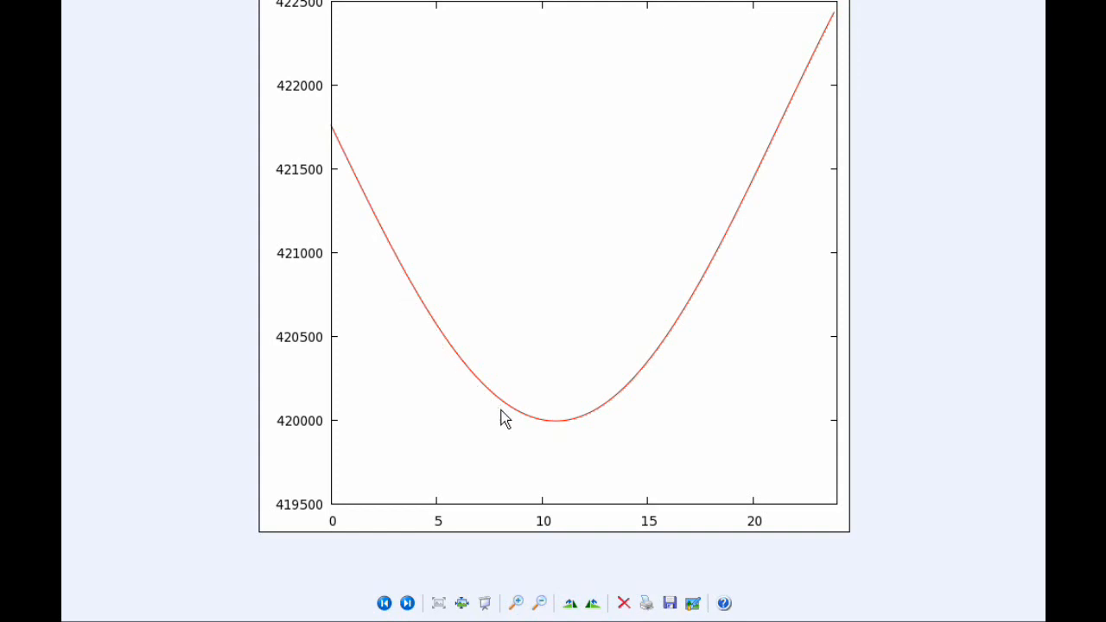
{"action": "mouse_move", "coordinate": [560, 430]}
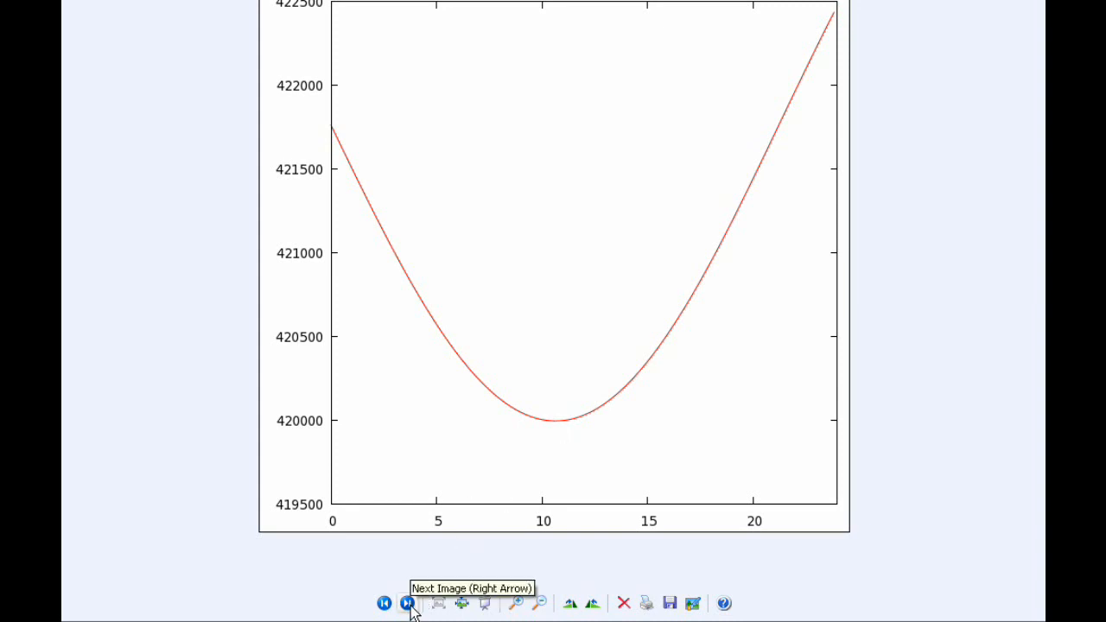
Step: Advance three images to the red curve peaking near 1.0731e+06 around x=20
{"action": "left_click", "coordinate": [407, 603]}
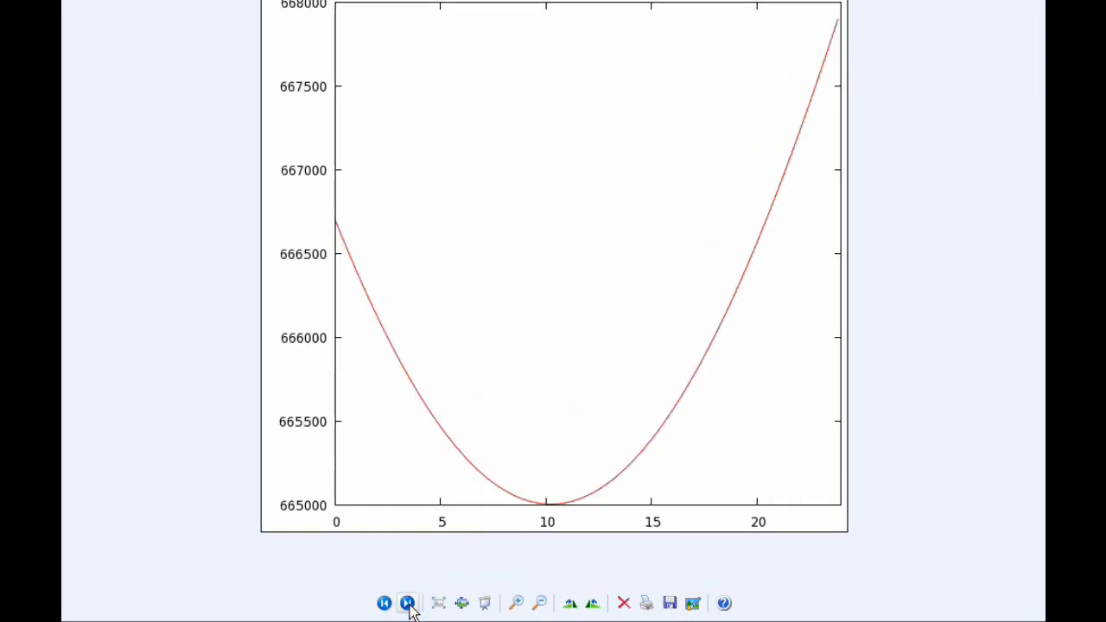
{"action": "left_click", "coordinate": [408, 603]}
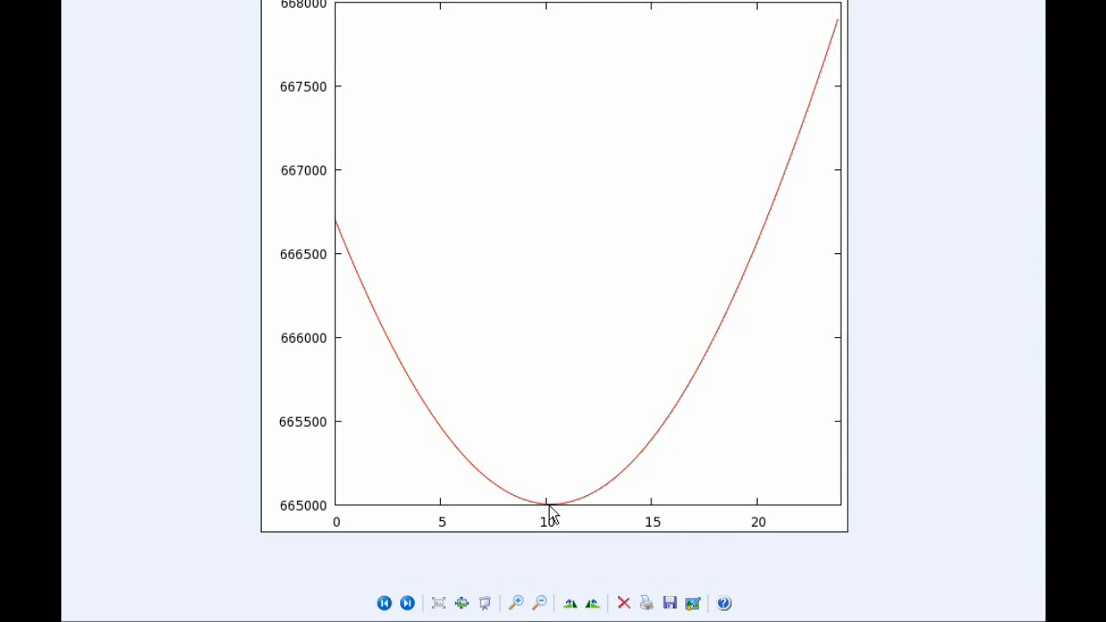
{"action": "left_click", "coordinate": [407, 603]}
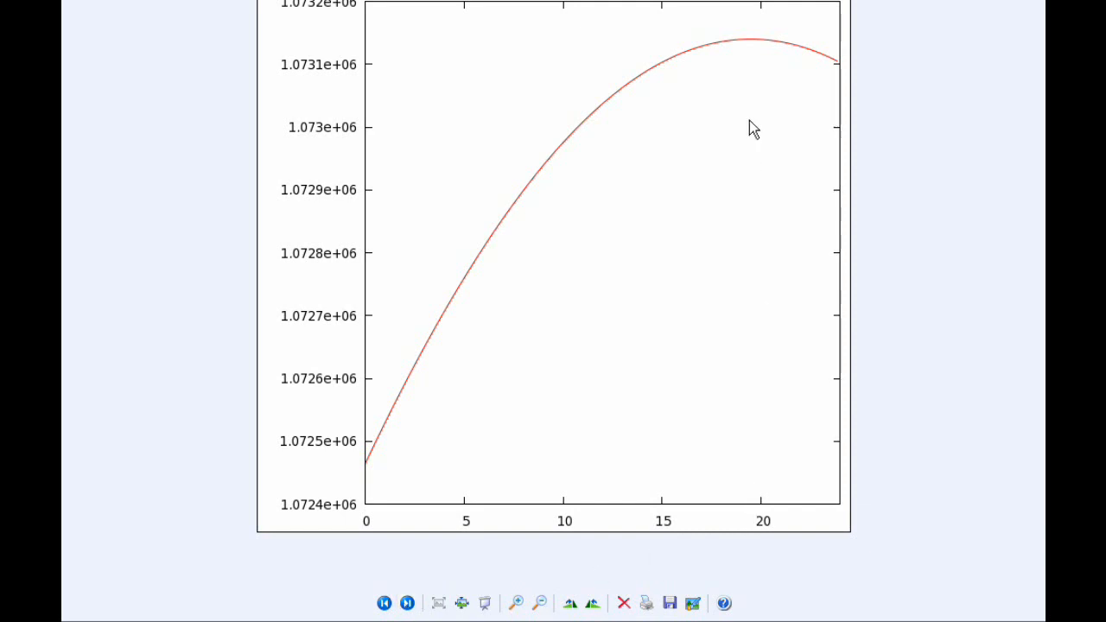
{"action": "mouse_move", "coordinate": [753, 50]}
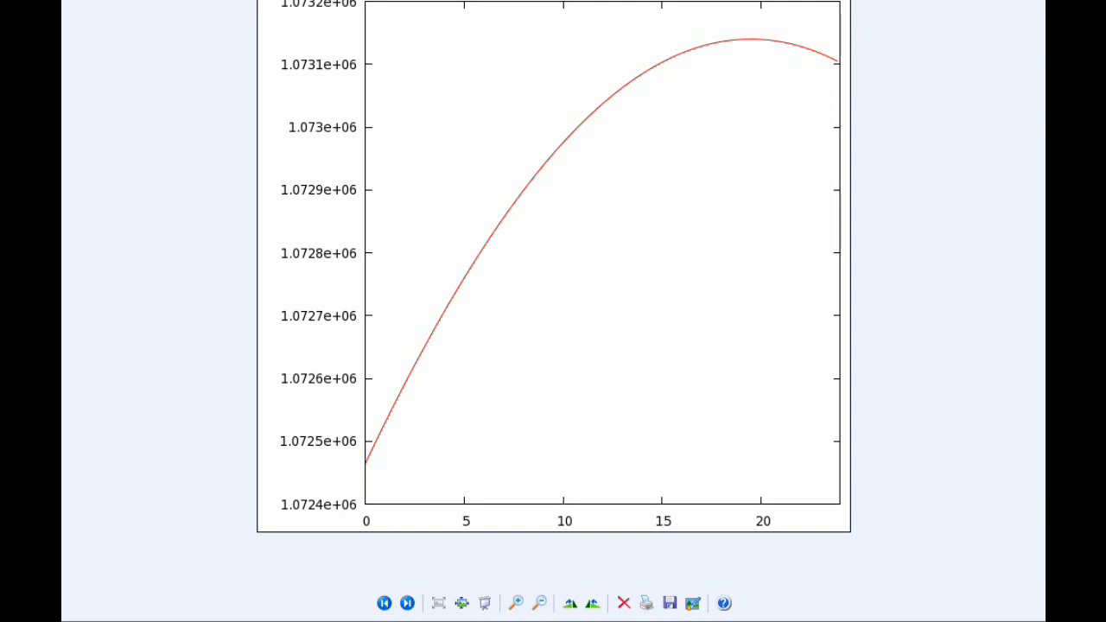
Step: Advance to the nearly straight line rising from about 1.8755e+06 to 1.88e+06
{"action": "left_click", "coordinate": [407, 603]}
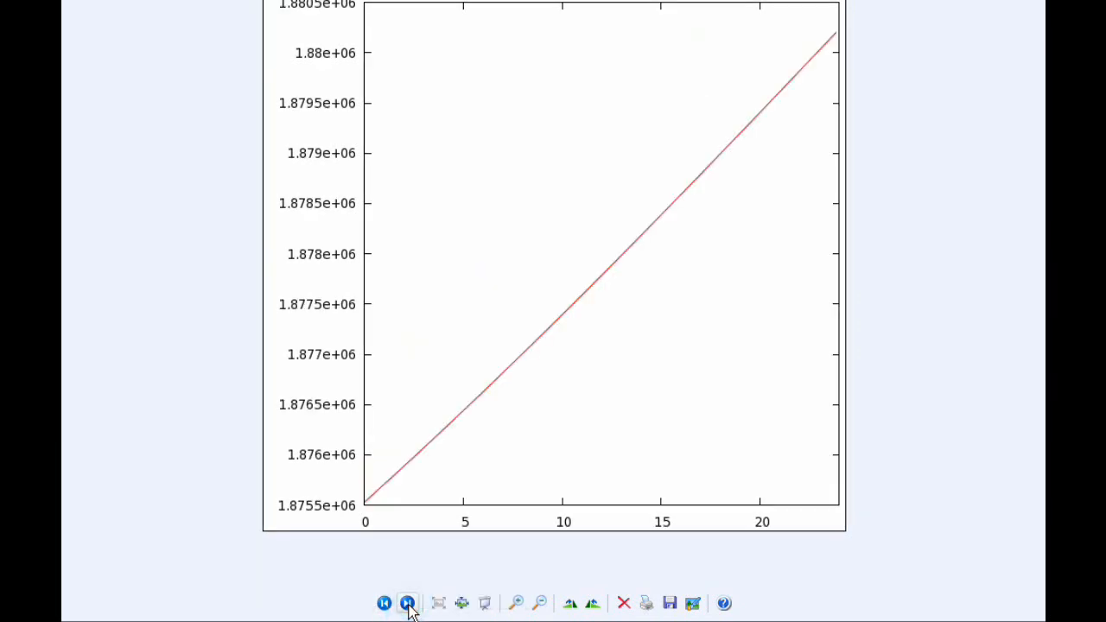
{"action": "left_click", "coordinate": [408, 603]}
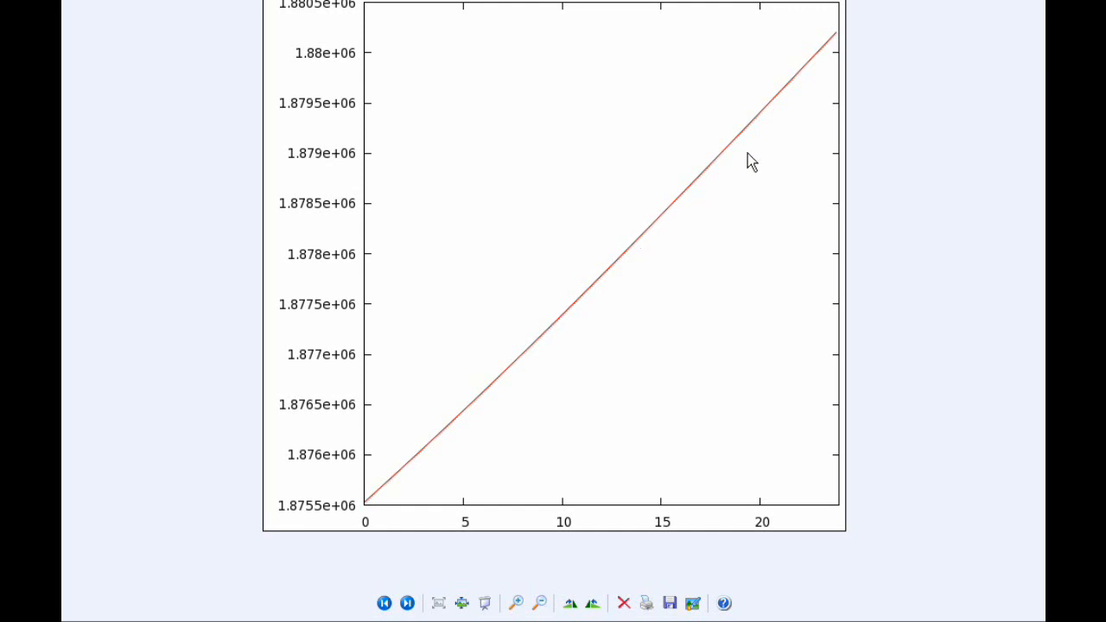
{"action": "mouse_move", "coordinate": [838, 50]}
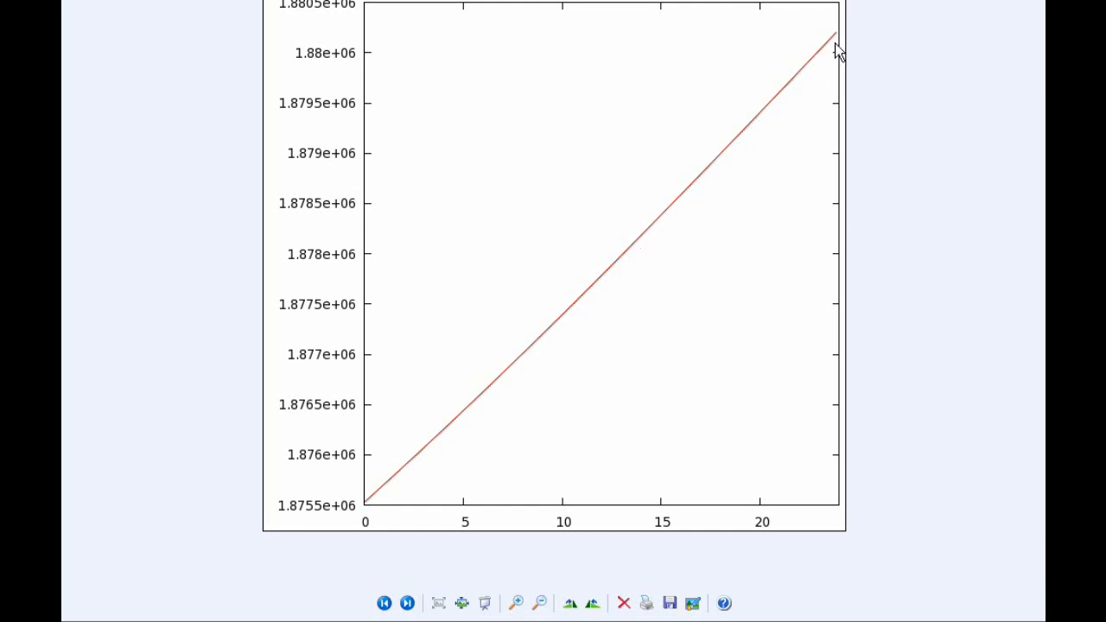
{"action": "mouse_move", "coordinate": [398, 488]}
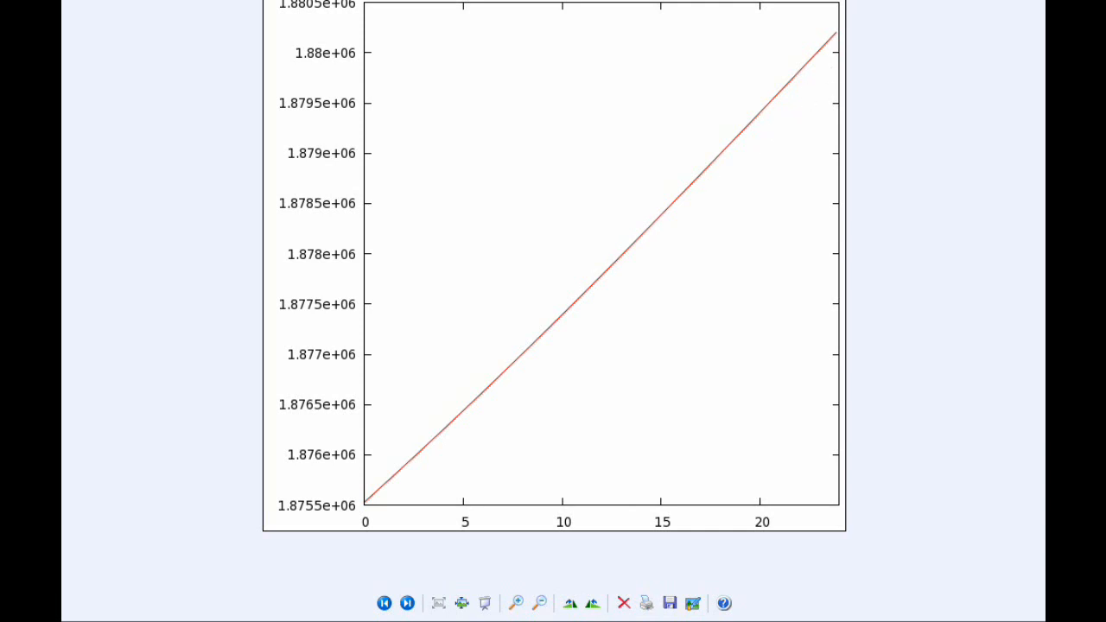
{"action": "mouse_move", "coordinate": [670, 603]}
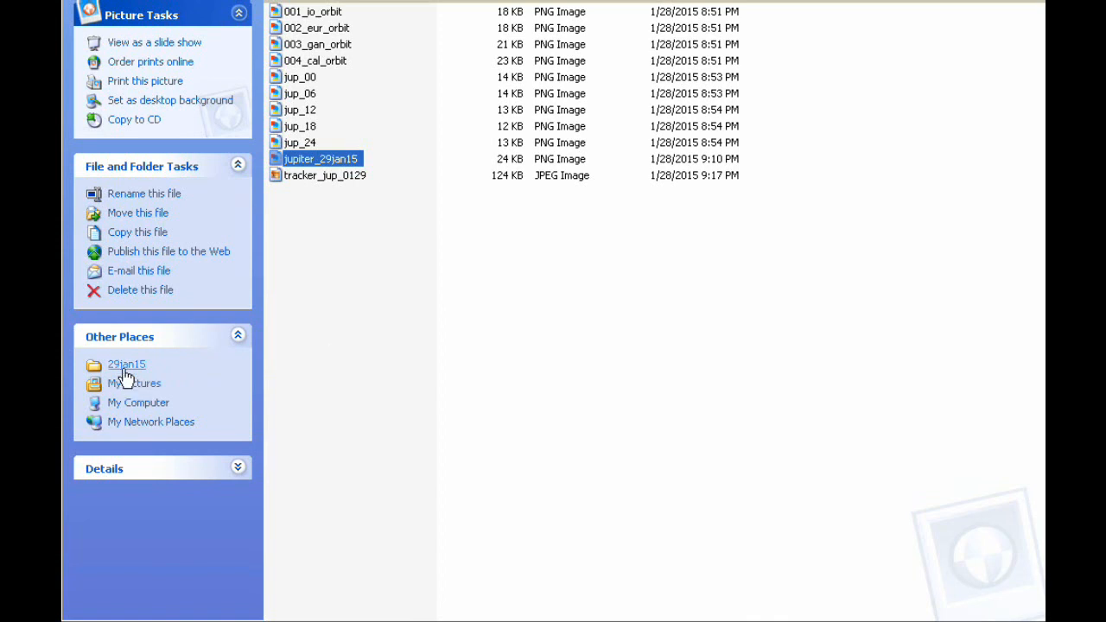
Step: Go up to 29jan15, enter its ribbon folder and select 001_io_eur_ribbon
{"action": "left_click", "coordinate": [126, 363]}
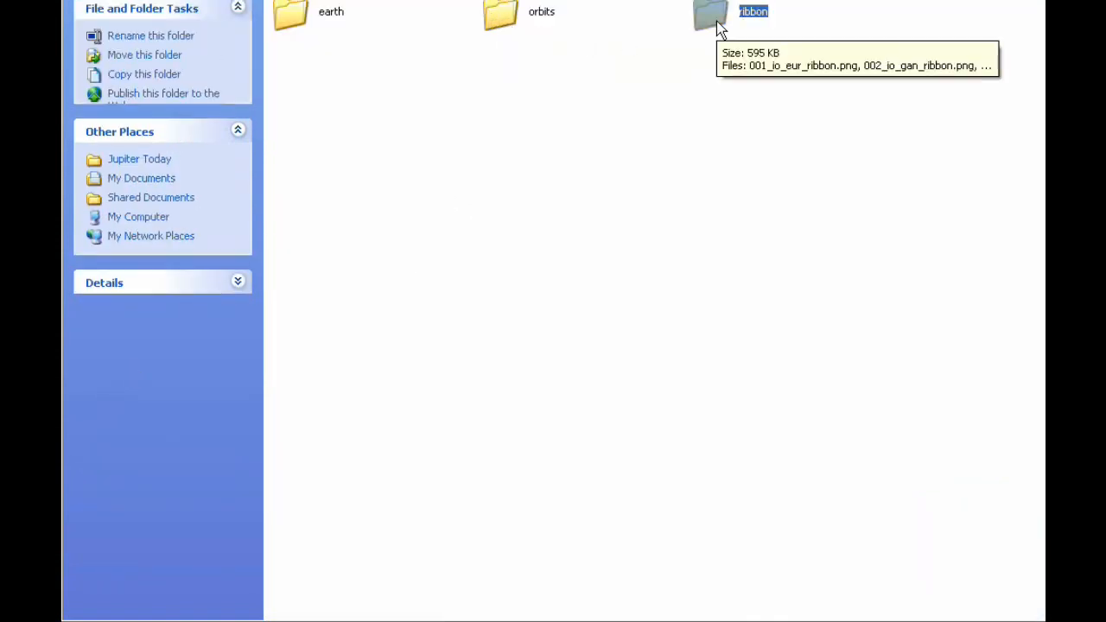
{"action": "double_click", "coordinate": [708, 16]}
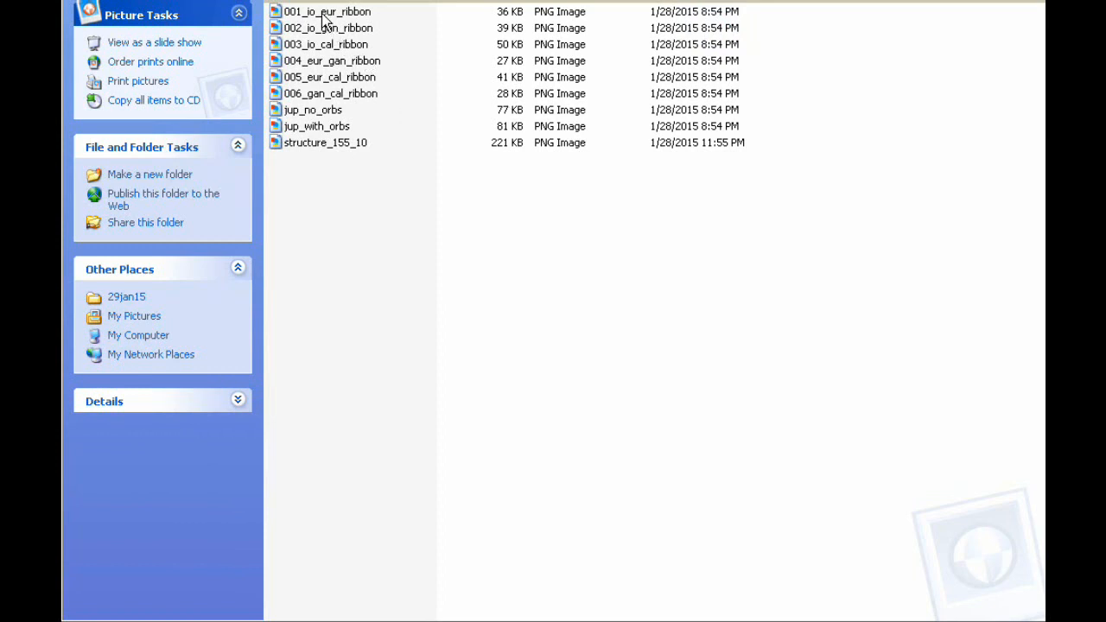
{"action": "left_click", "coordinate": [328, 11]}
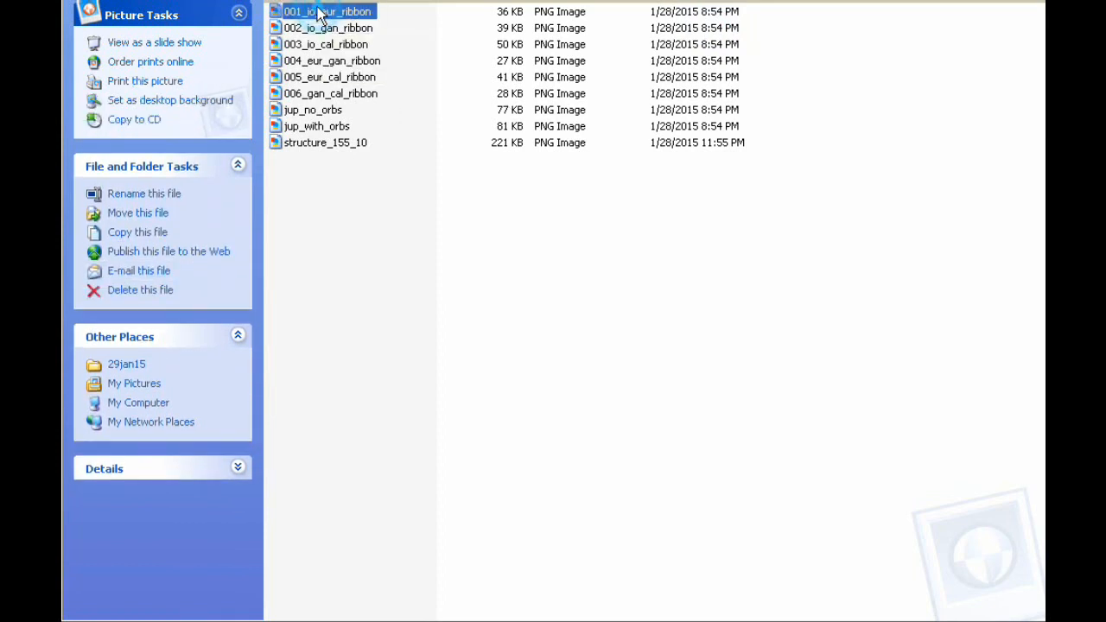
Step: View 001_io_eur_ribbon and move on to the ribbon between the two outer orbit arcs
{"action": "double_click", "coordinate": [327, 10]}
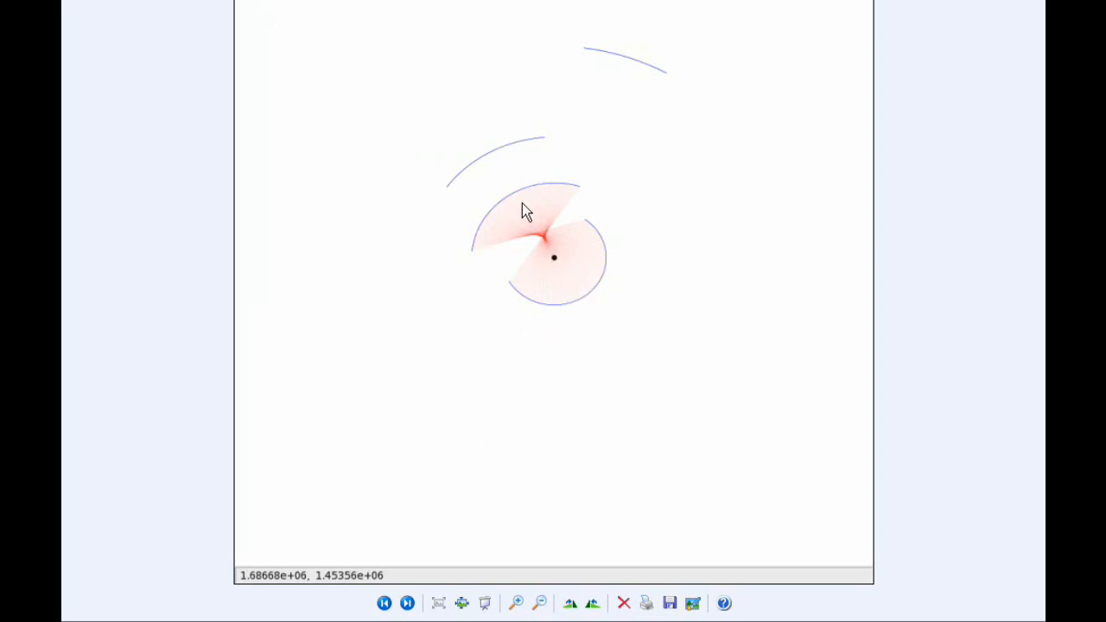
{"action": "mouse_move", "coordinate": [537, 297]}
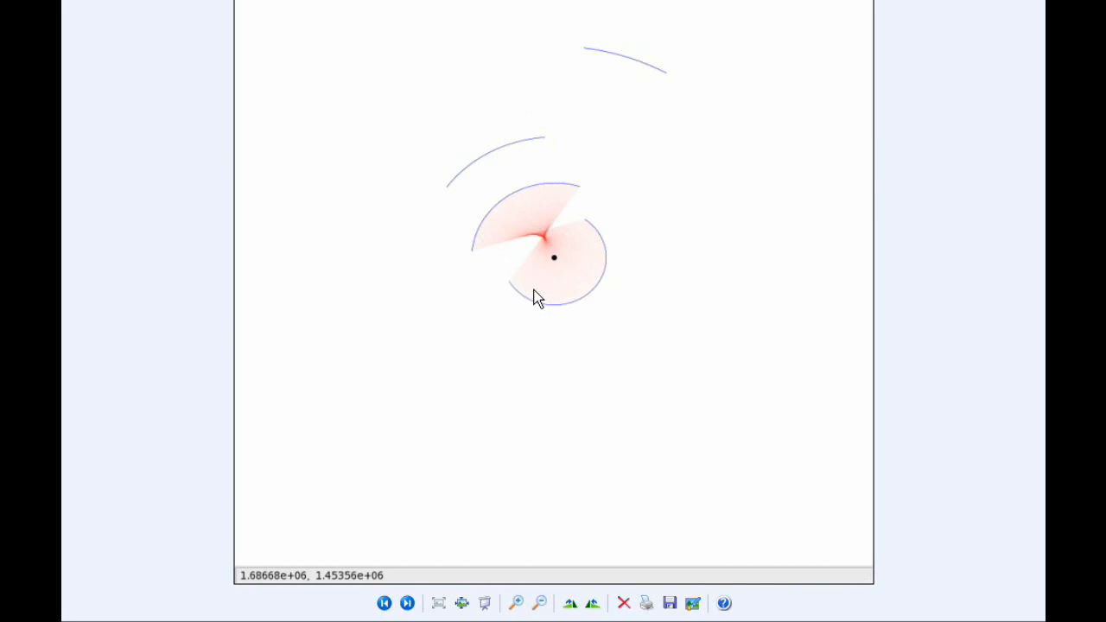
{"action": "mouse_move", "coordinate": [514, 297]}
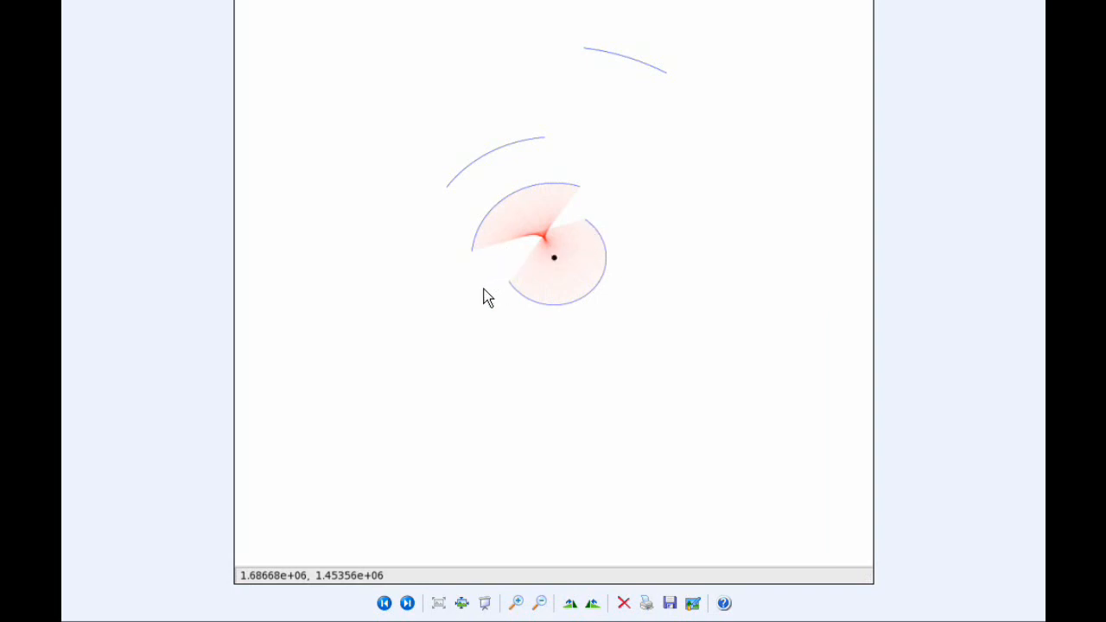
{"action": "mouse_move", "coordinate": [514, 292]}
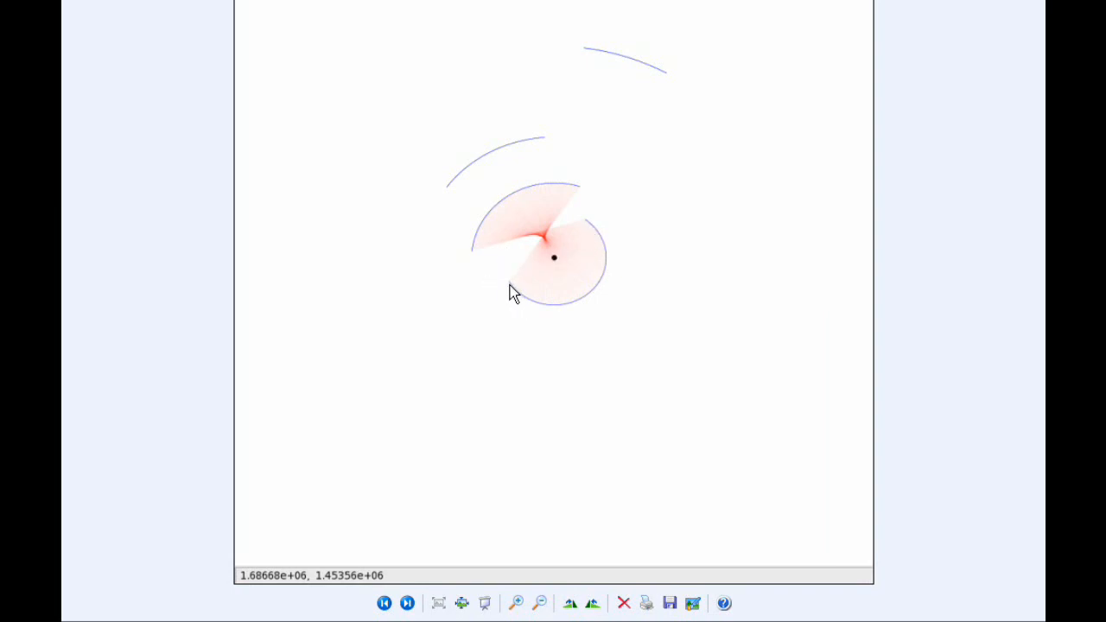
{"action": "mouse_move", "coordinate": [480, 251]}
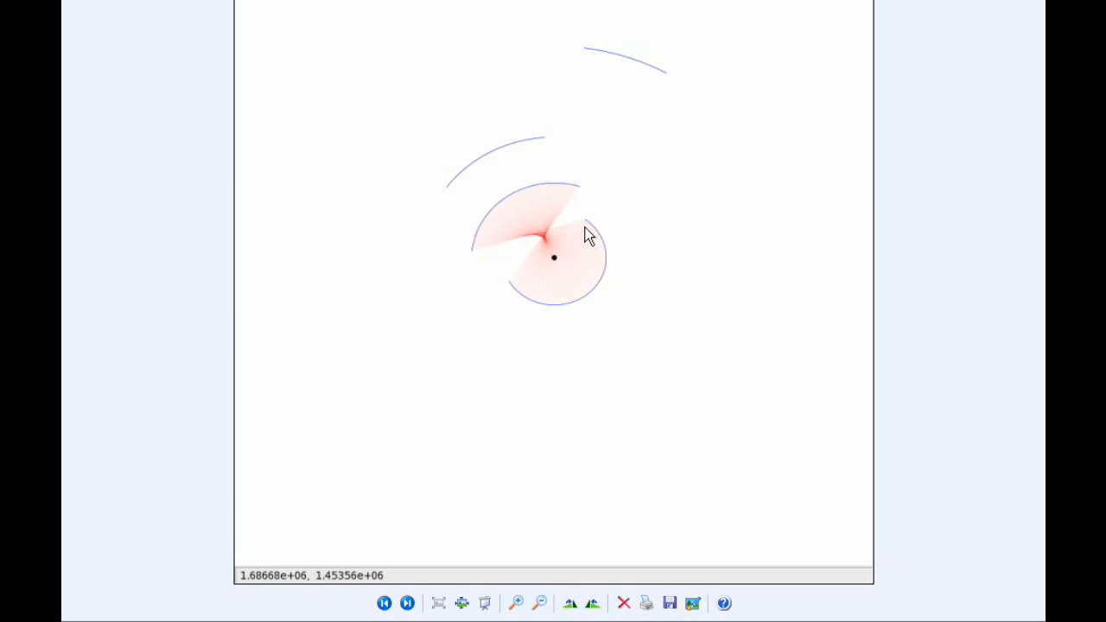
{"action": "mouse_move", "coordinate": [515, 238]}
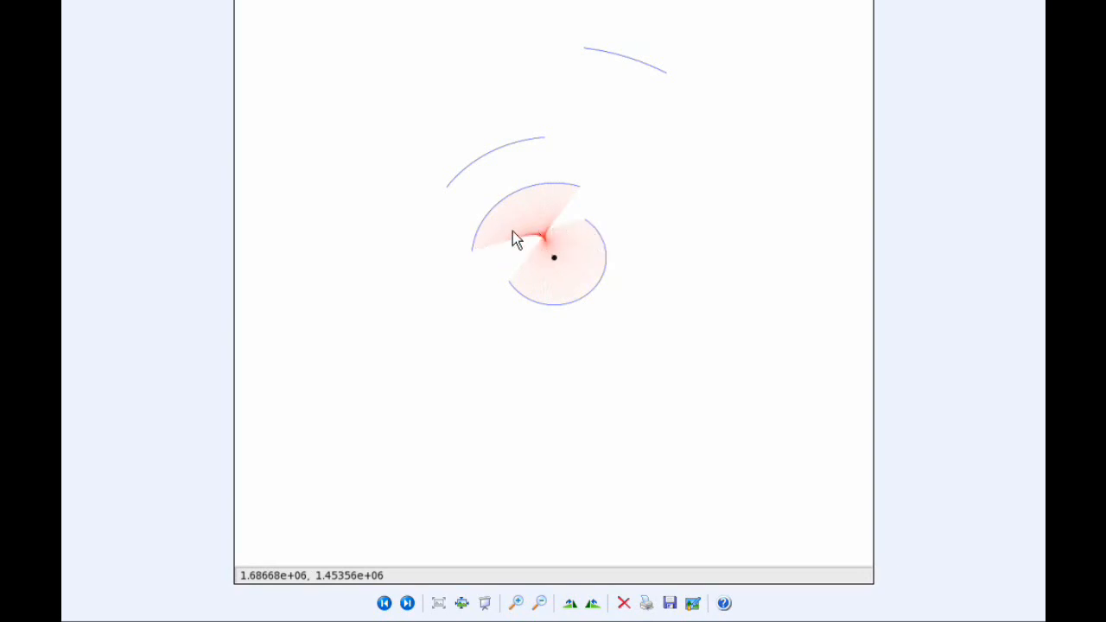
{"action": "mouse_move", "coordinate": [560, 284]}
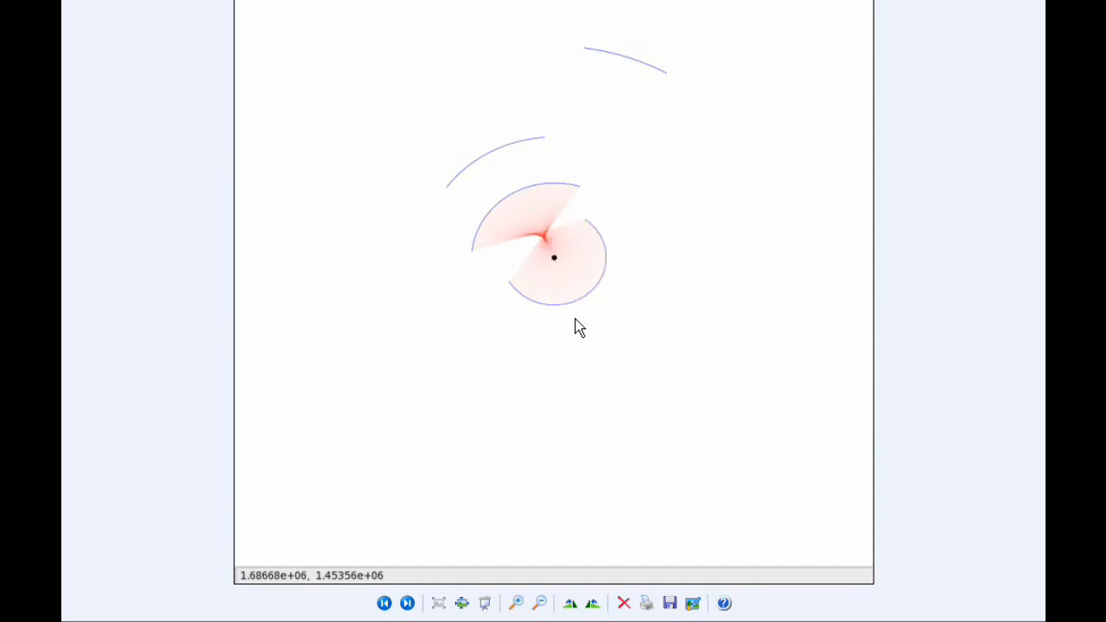
{"action": "mouse_move", "coordinate": [572, 290]}
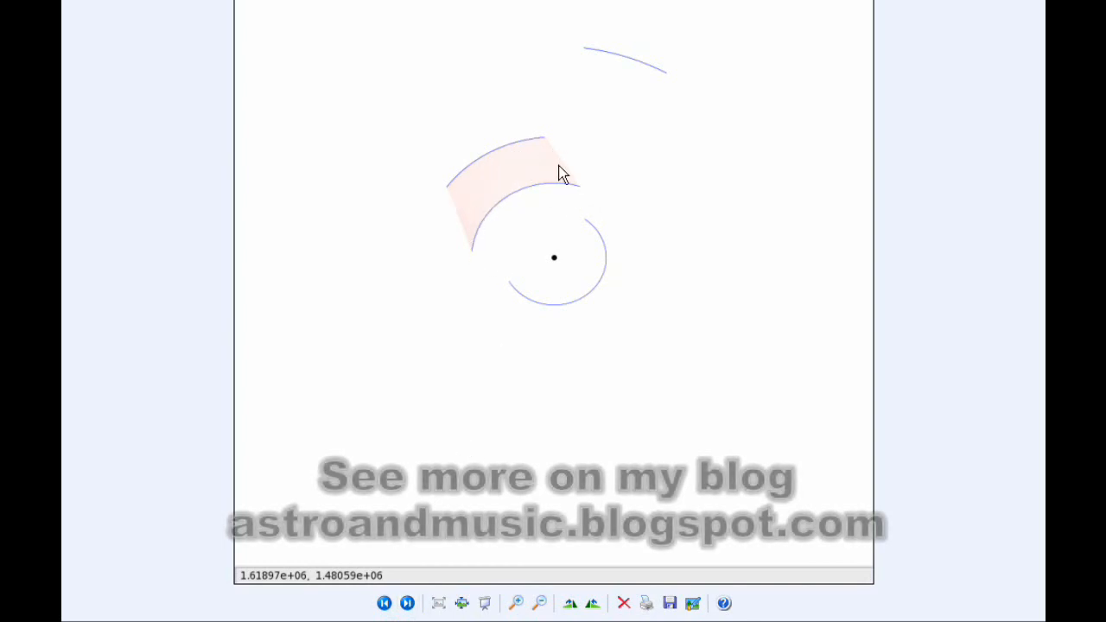
{"action": "mouse_move", "coordinate": [441, 312]}
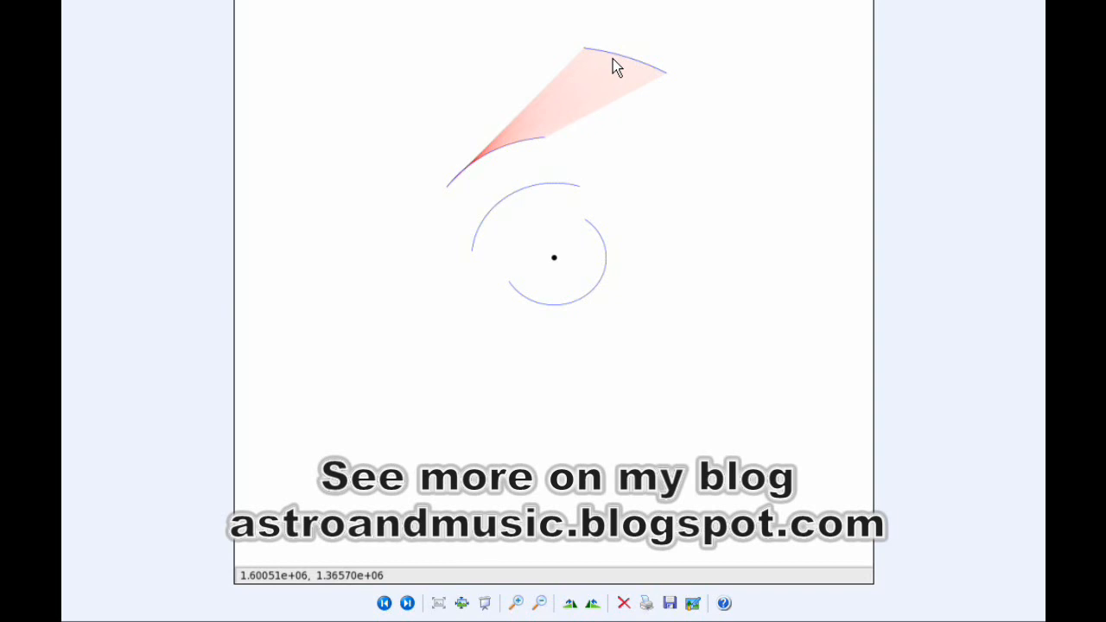
{"action": "left_click", "coordinate": [408, 603]}
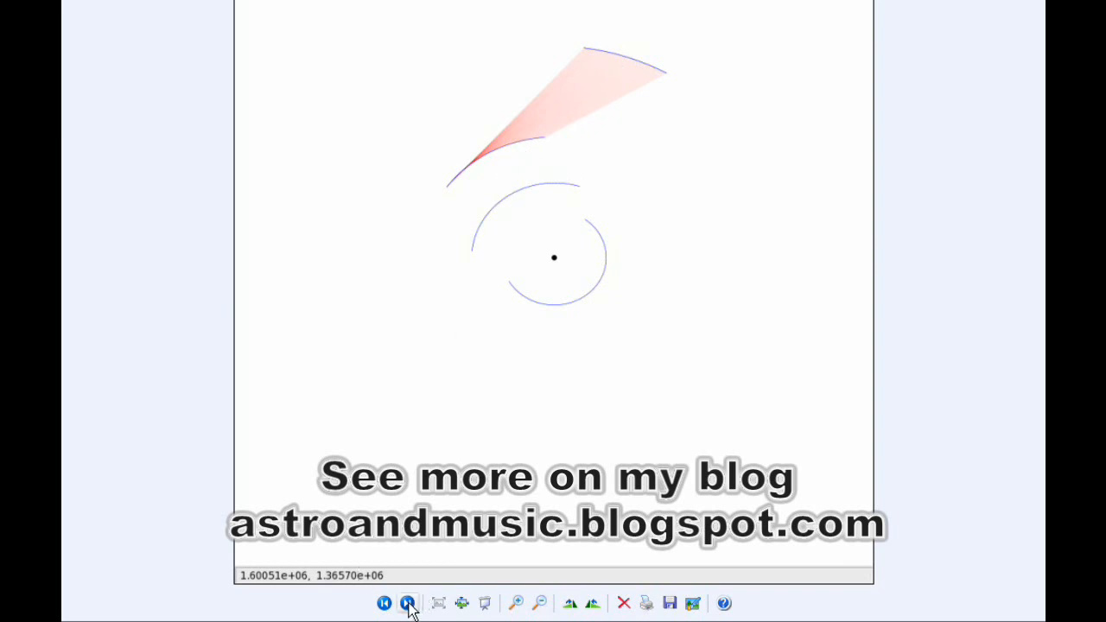
Step: Step through the combined orbit-sweep images to the tilted 3D ribbon surface
{"action": "left_click", "coordinate": [407, 603]}
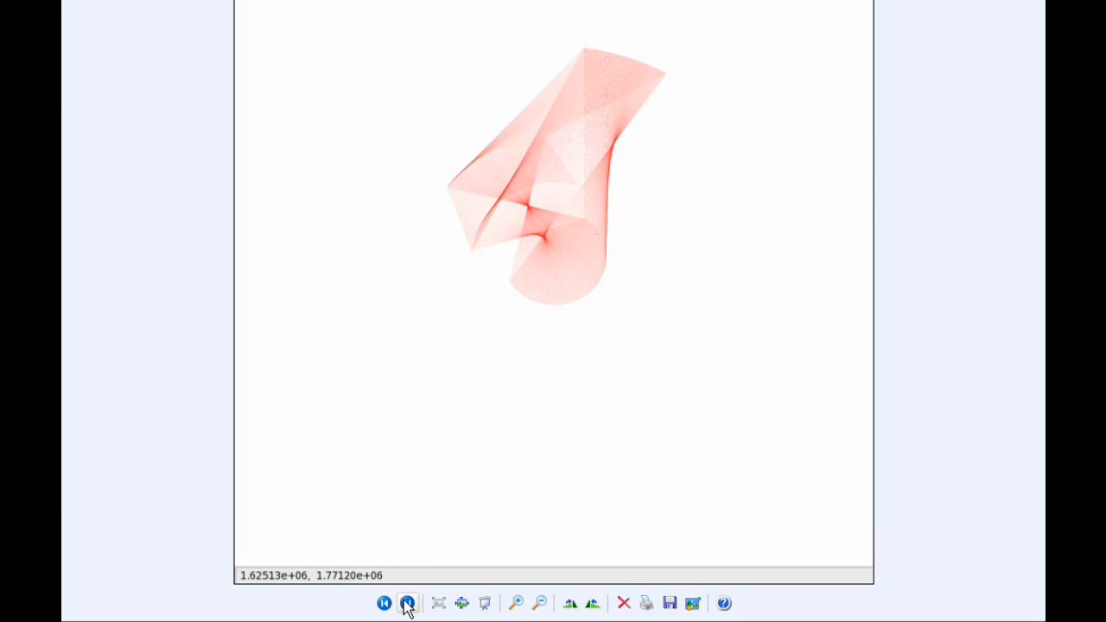
{"action": "left_click", "coordinate": [407, 603]}
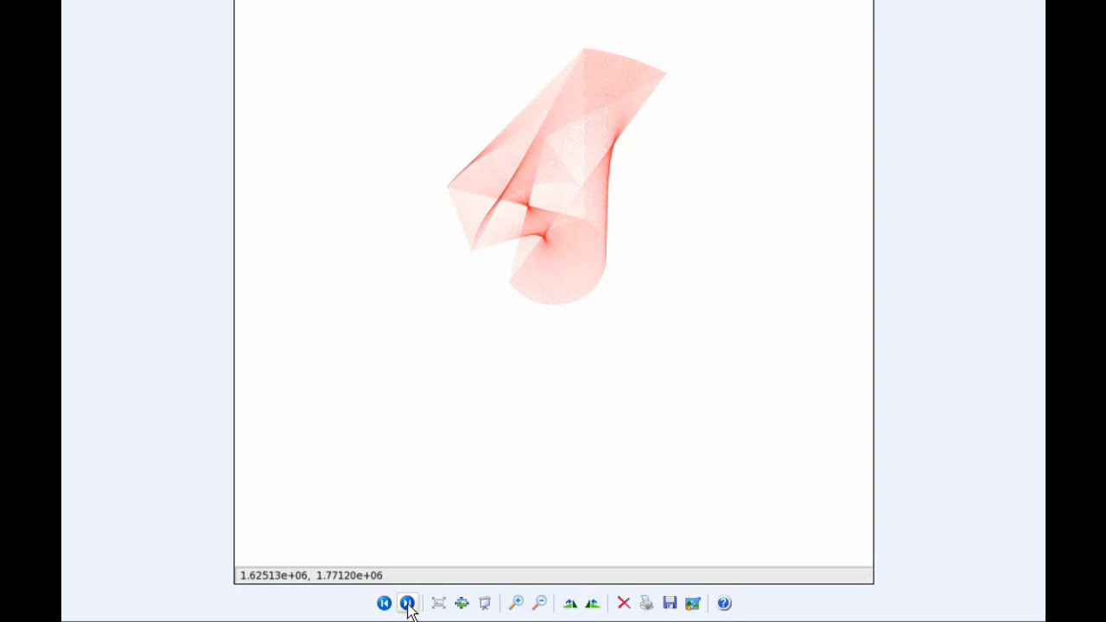
{"action": "left_click", "coordinate": [407, 603]}
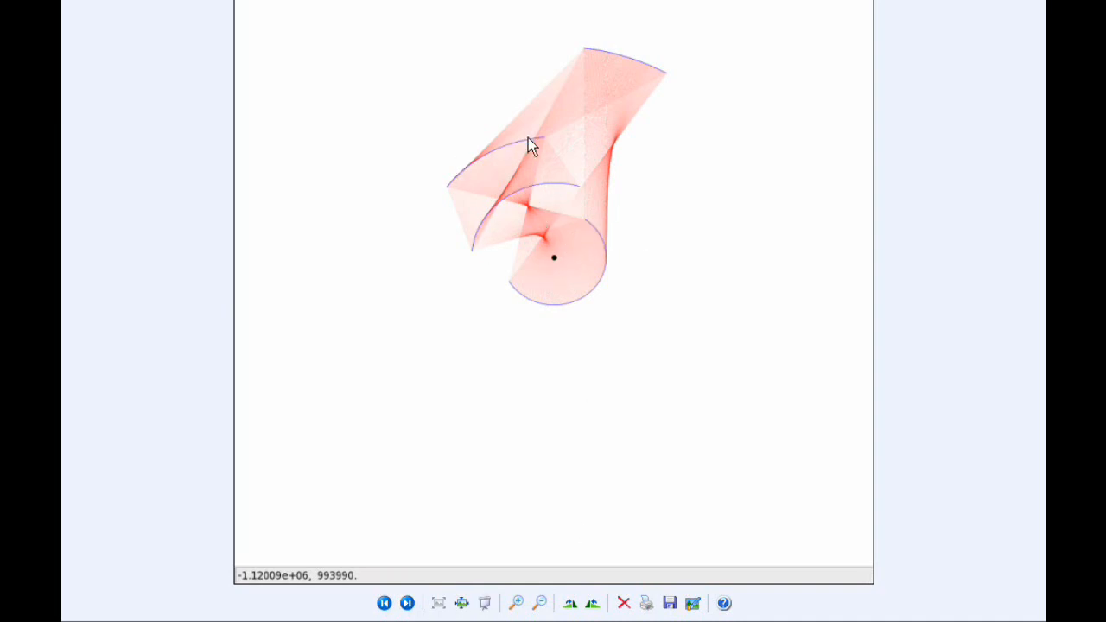
{"action": "mouse_move", "coordinate": [373, 517]}
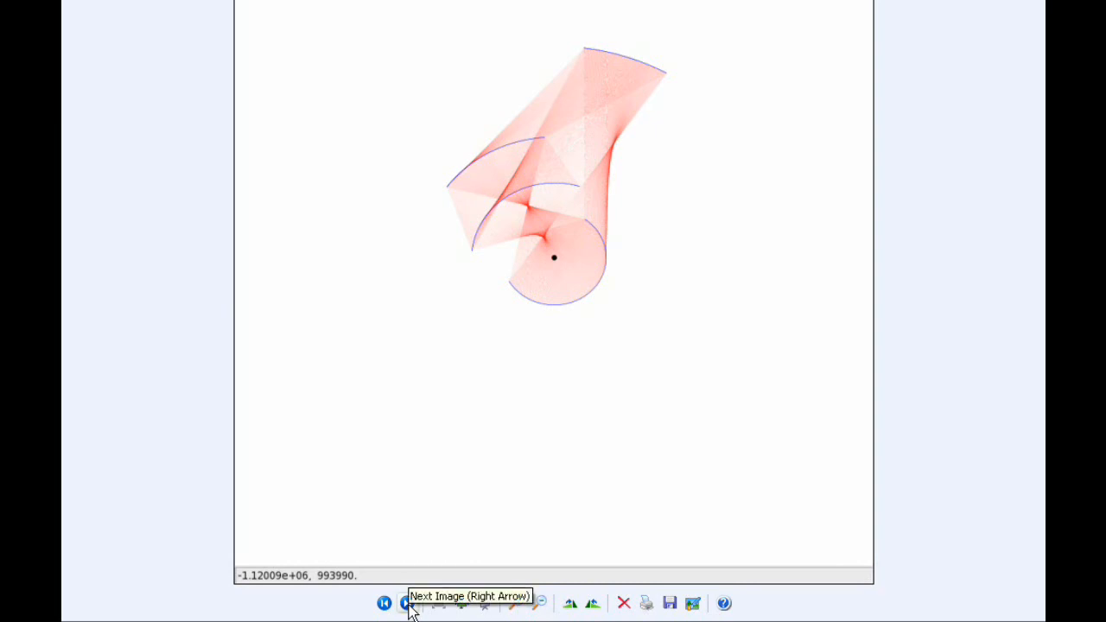
{"action": "left_click", "coordinate": [408, 603]}
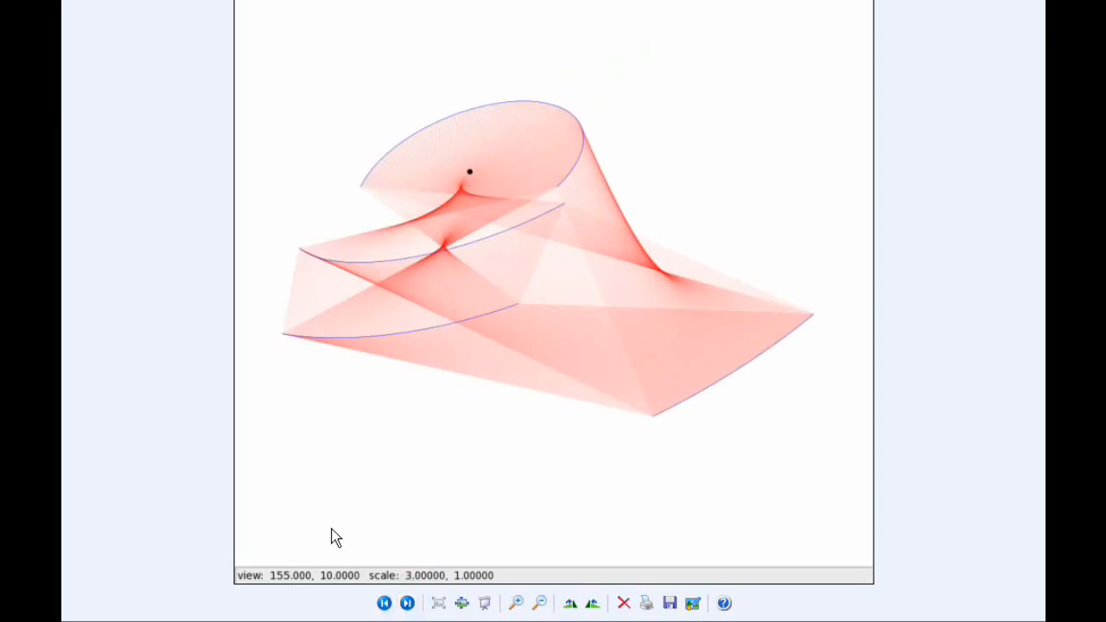
{"action": "mouse_move", "coordinate": [328, 528]}
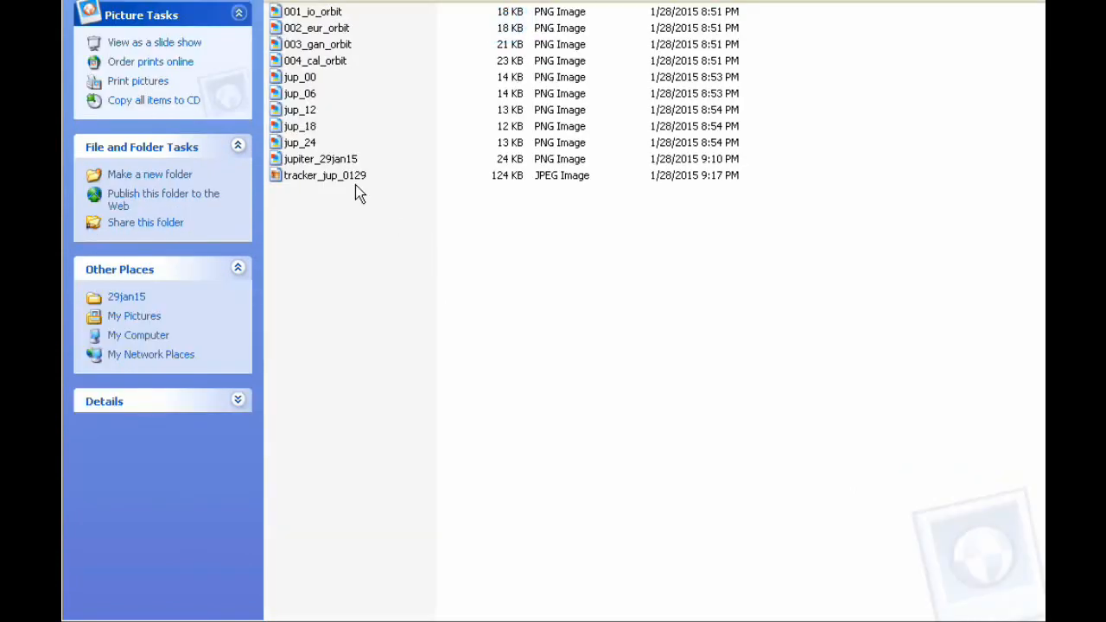
Step: Go up to the parent folder holding the earth, orbits and ribbon subfolders
{"action": "left_click", "coordinate": [322, 159]}
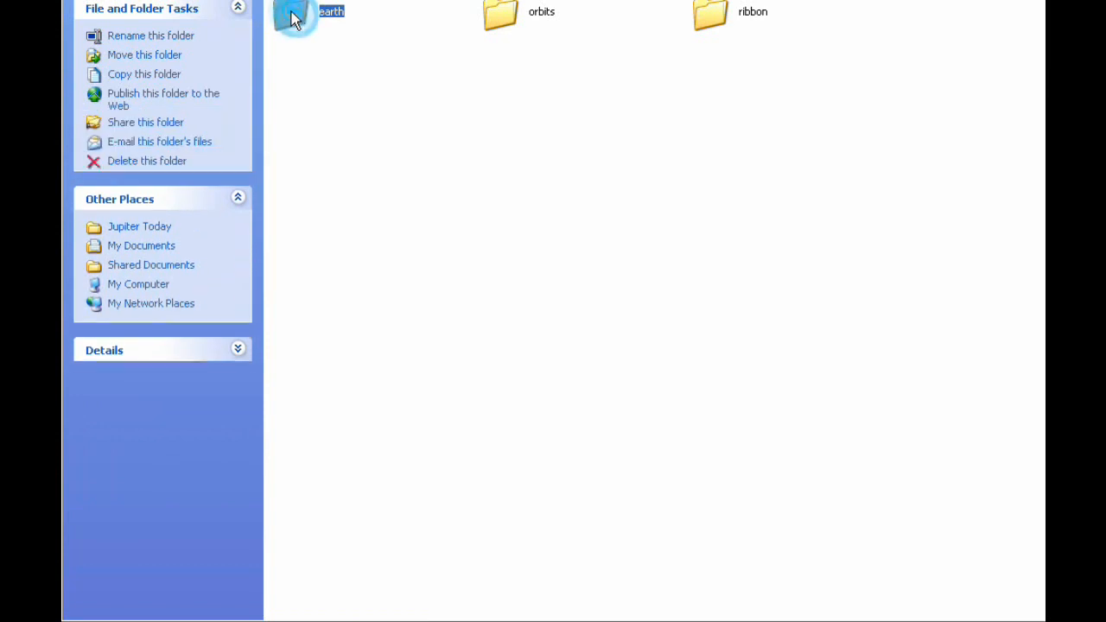
{"action": "double_click", "coordinate": [296, 19]}
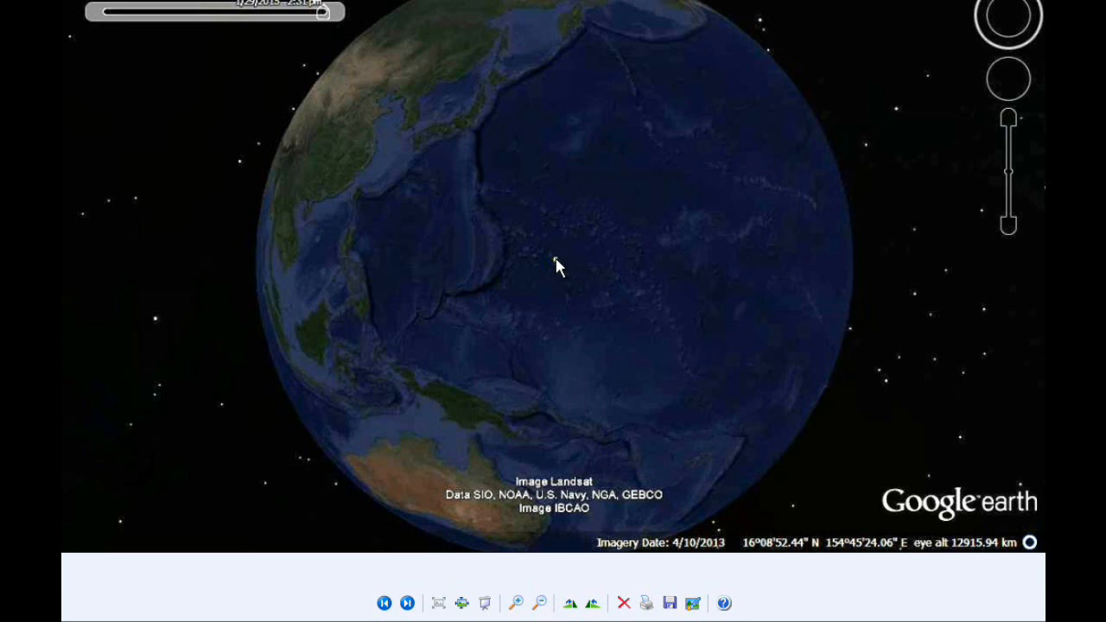
{"action": "mouse_move", "coordinate": [556, 268]}
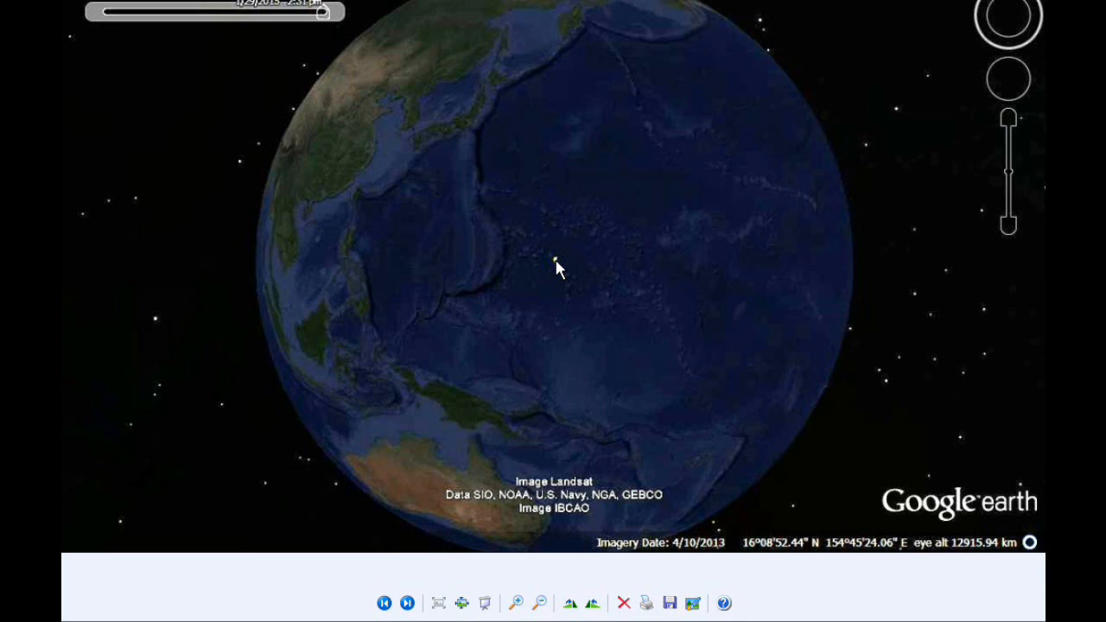
{"action": "mouse_move", "coordinate": [522, 53]}
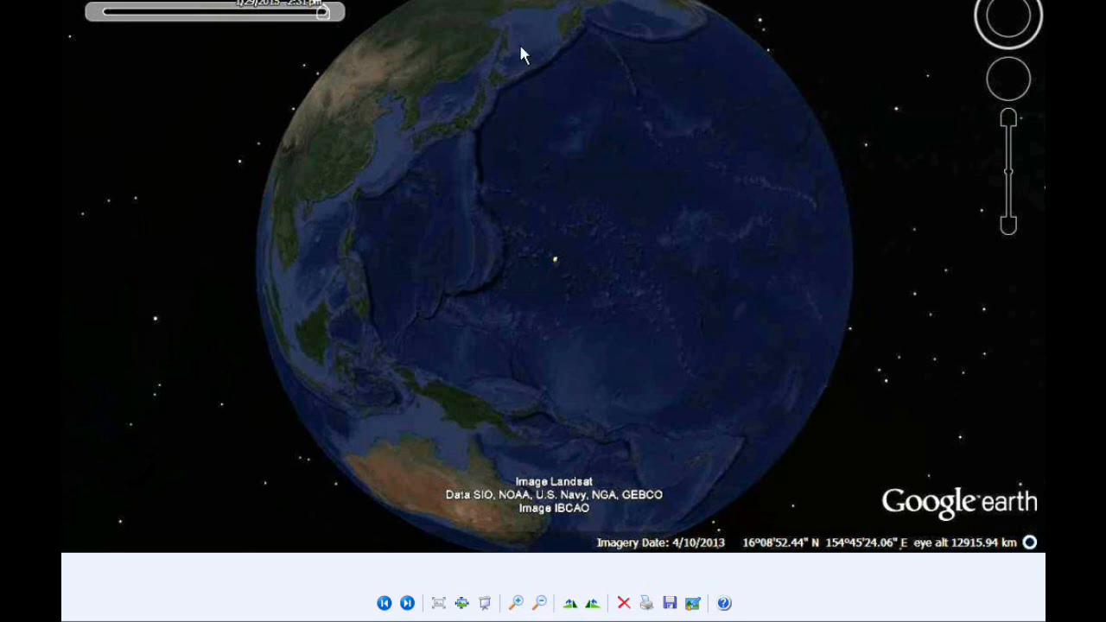
{"action": "mouse_move", "coordinate": [390, 138]}
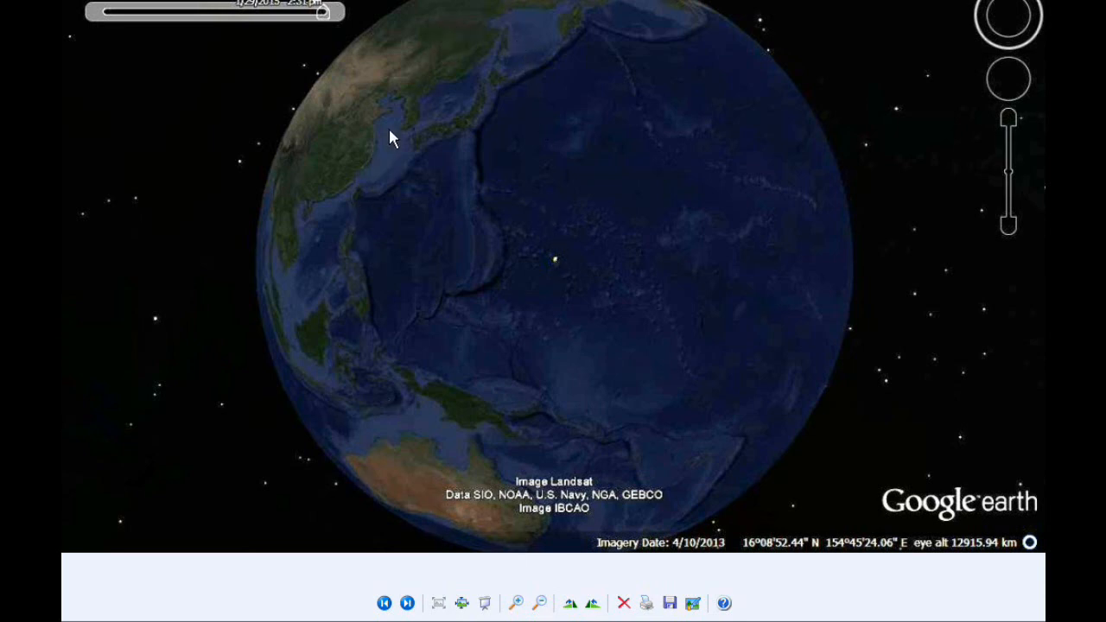
{"action": "mouse_move", "coordinate": [466, 376]}
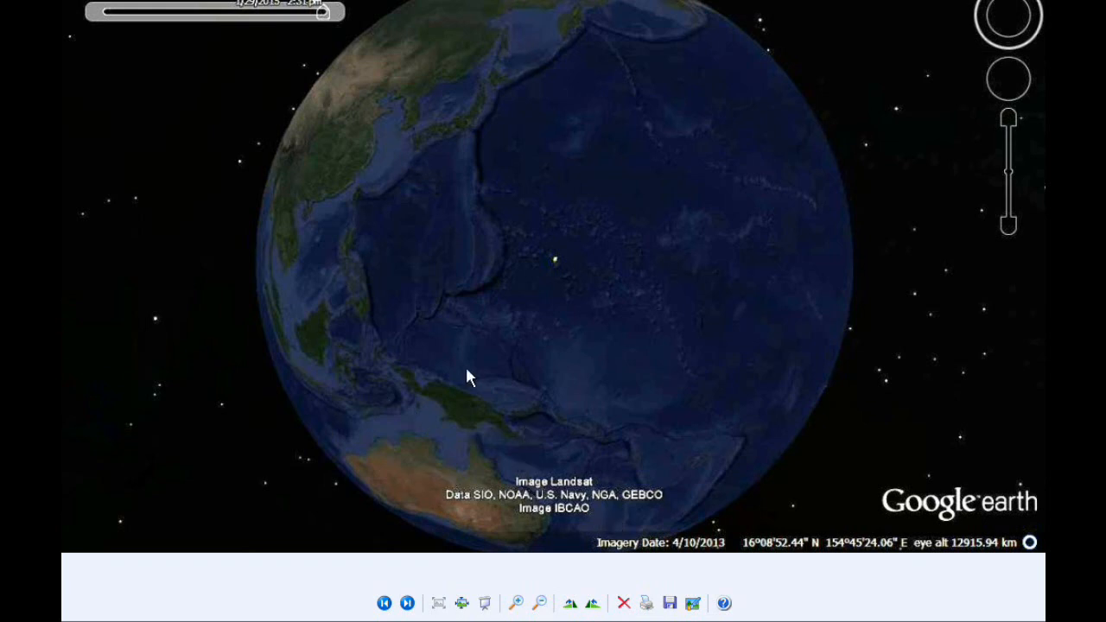
{"action": "mouse_move", "coordinate": [522, 67]}
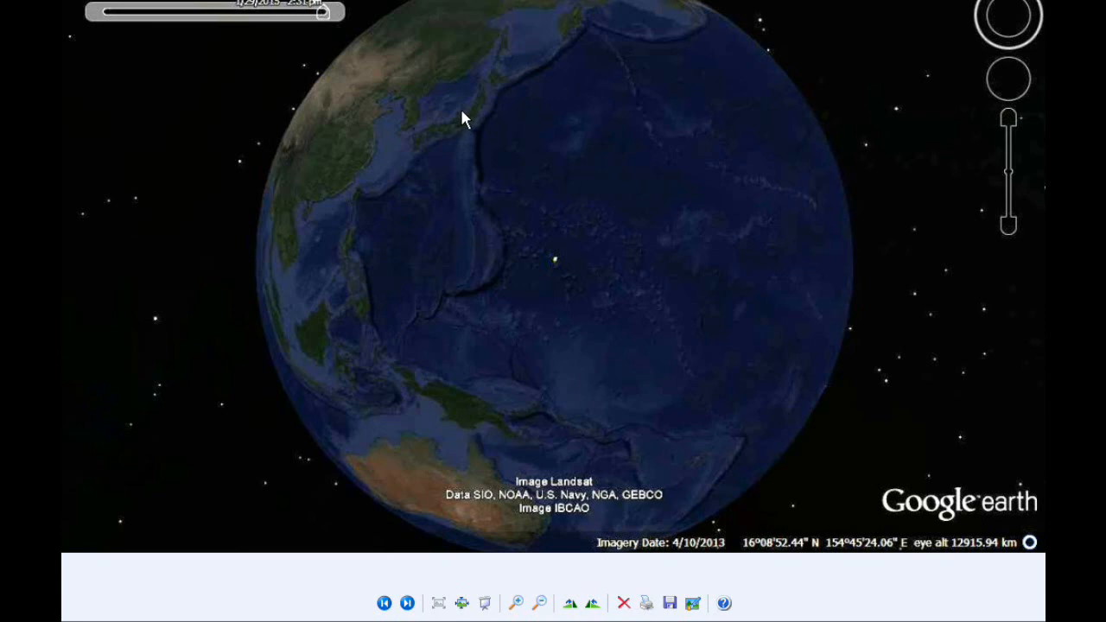
{"action": "mouse_move", "coordinate": [515, 44]}
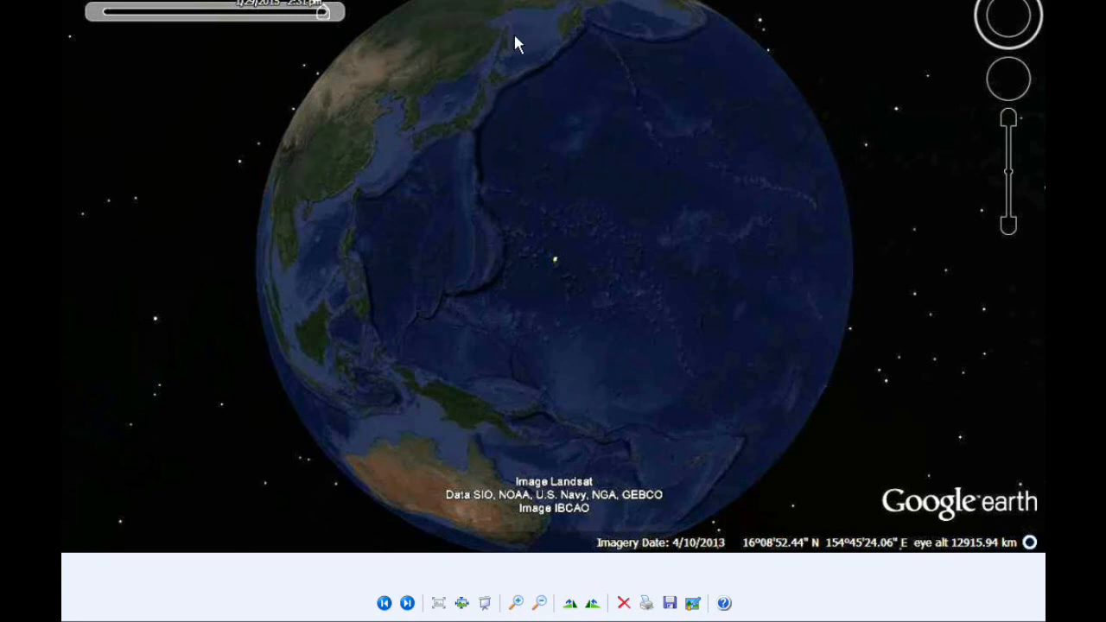
{"action": "mouse_move", "coordinate": [515, 442]}
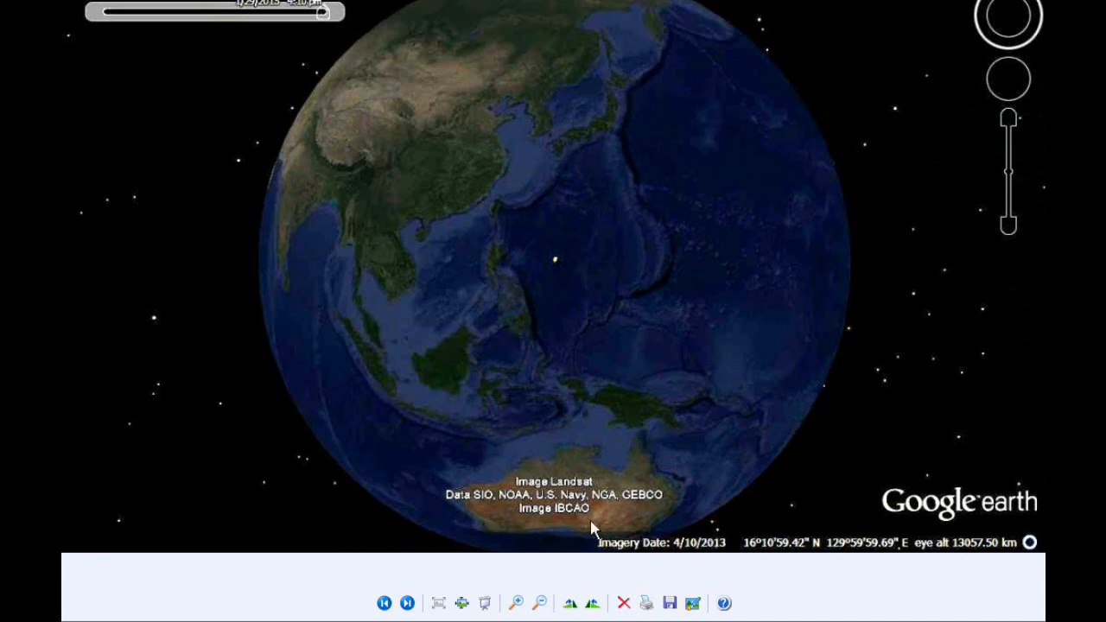
{"action": "mouse_move", "coordinate": [463, 394]}
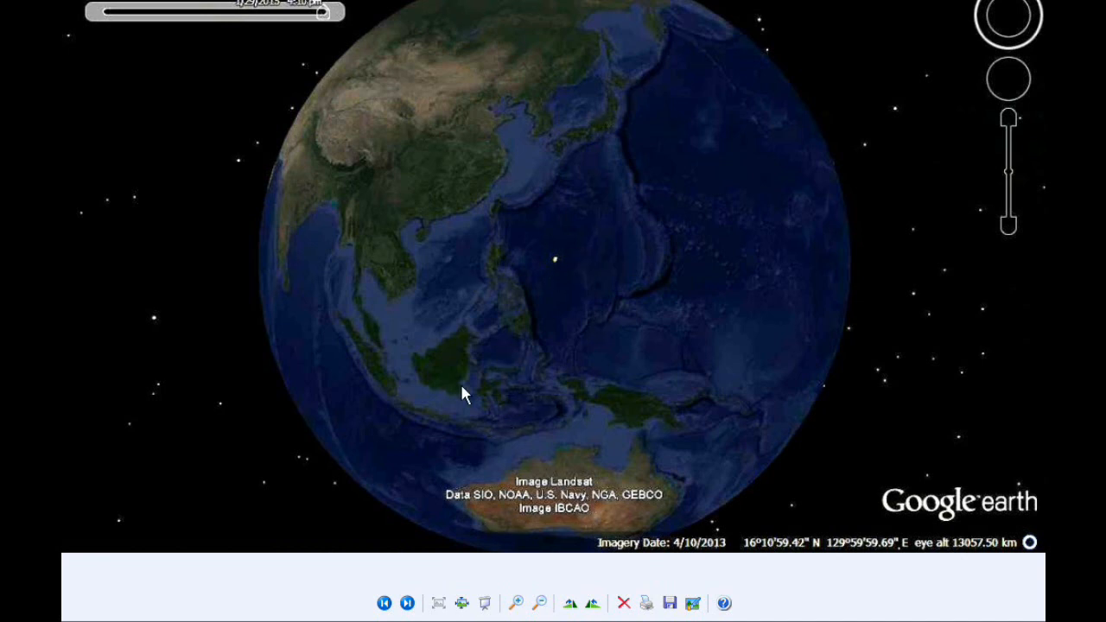
{"action": "mouse_move", "coordinate": [463, 603]}
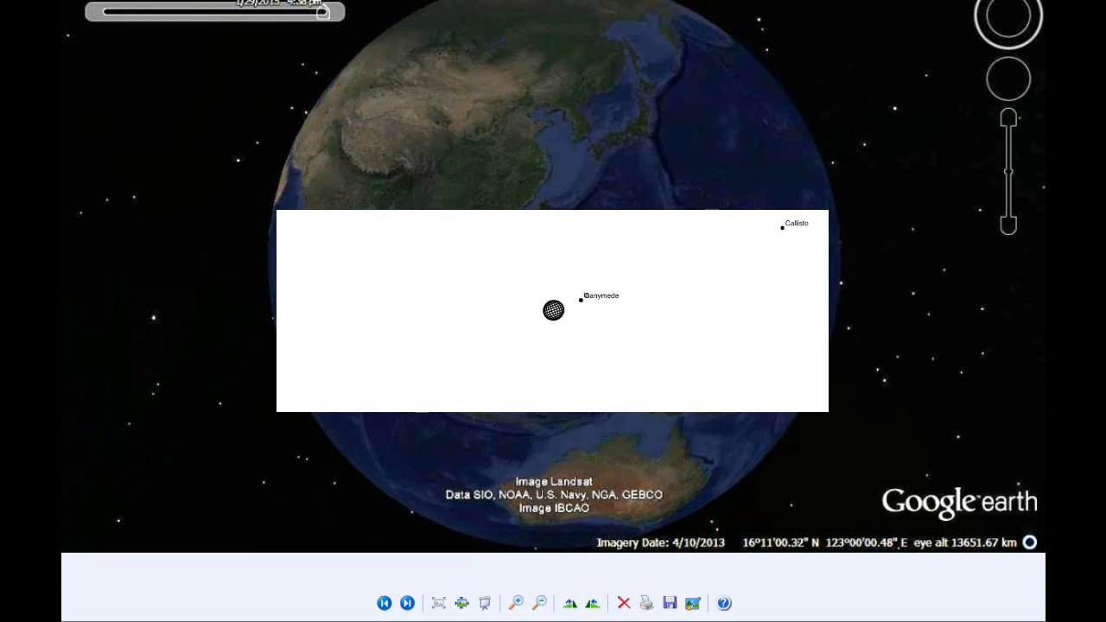
{"action": "mouse_move", "coordinate": [586, 29]}
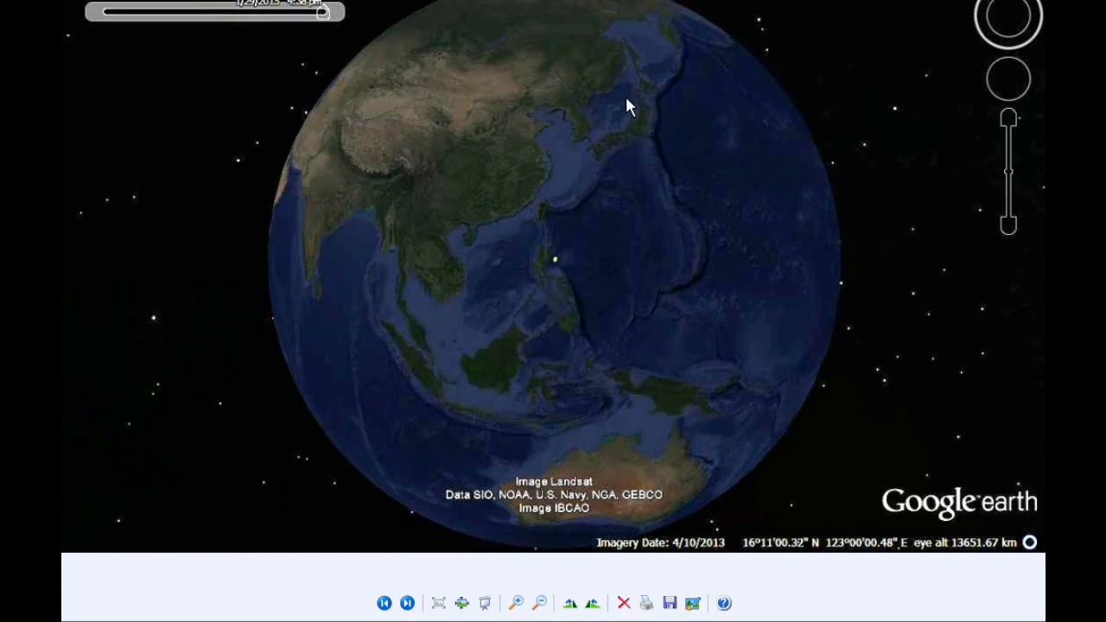
{"action": "mouse_move", "coordinate": [459, 482]}
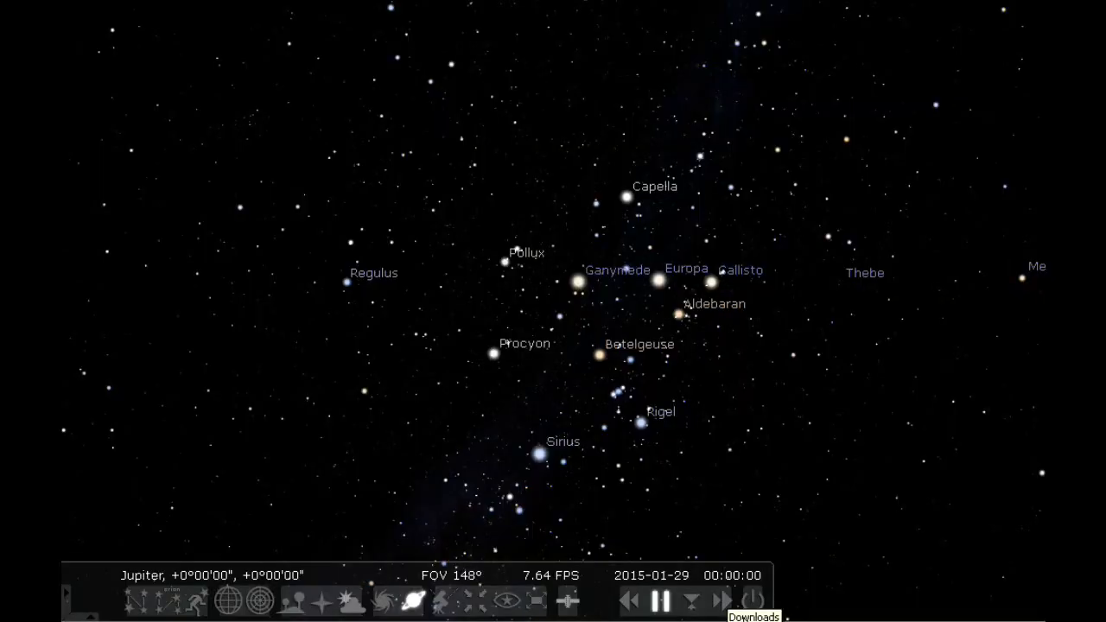
{"action": "left_click", "coordinate": [722, 601]}
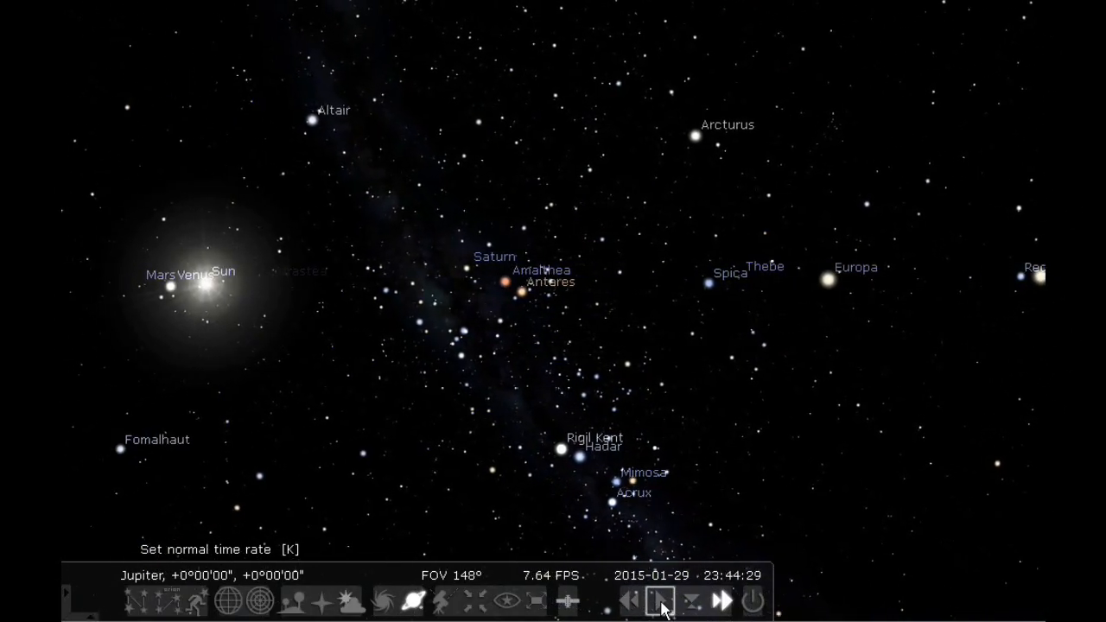
{"action": "left_click", "coordinate": [658, 601]}
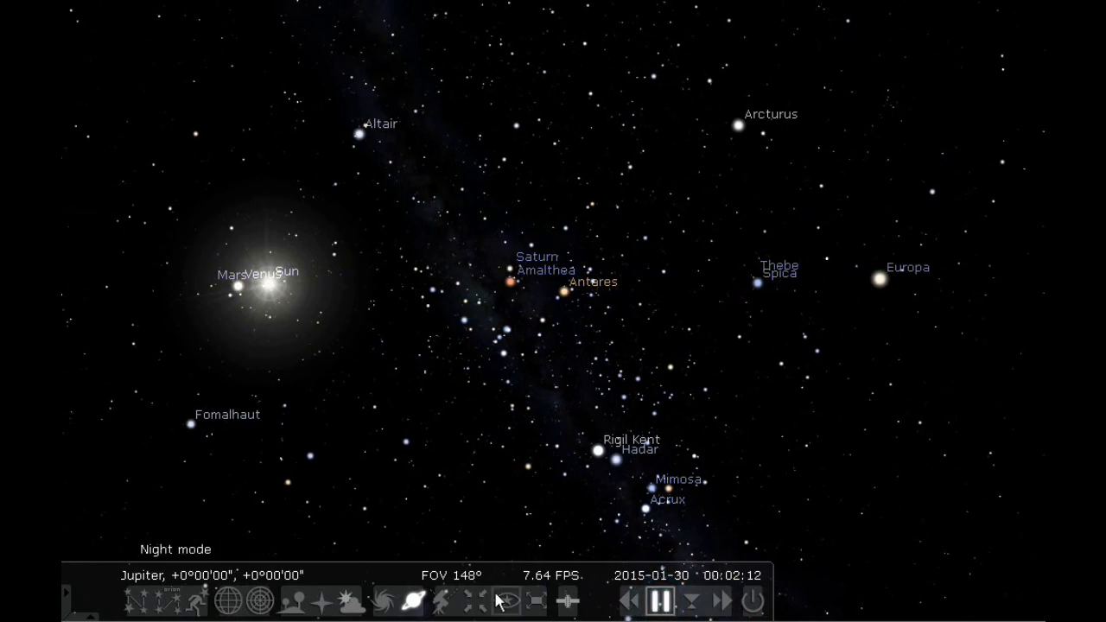